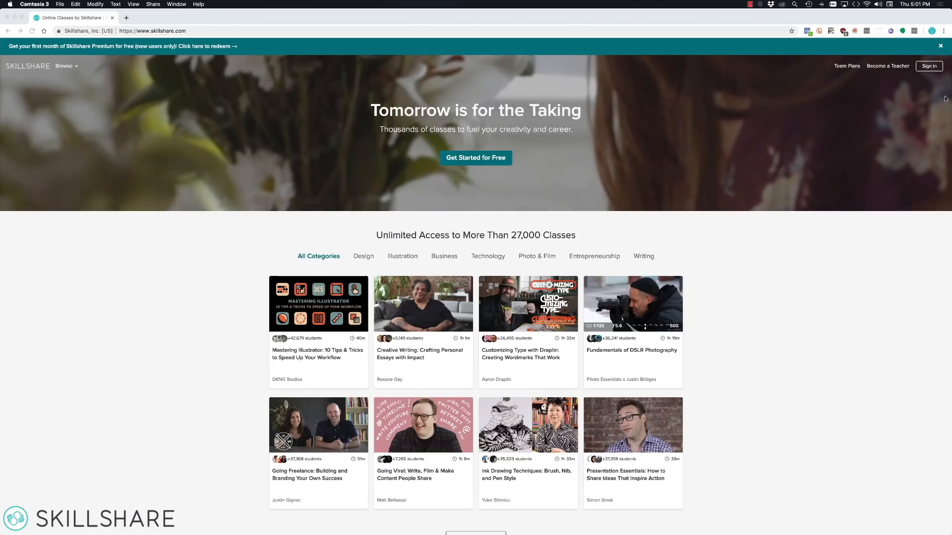
# Browse the Web Development classes and open the Javascript: Gentle Introduction for Beginners class
pyautogui.scroll(-3)
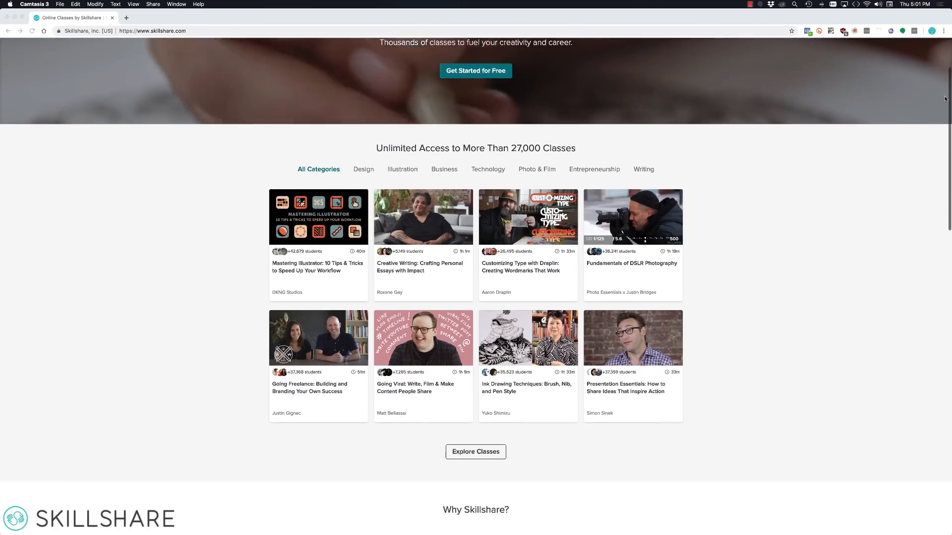
pyautogui.scroll(-3)
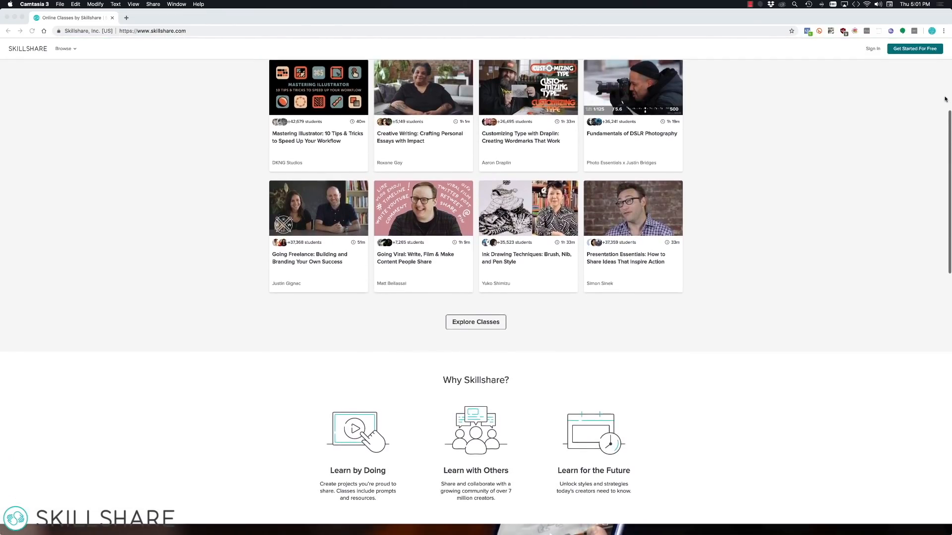
pyautogui.scroll(-3)
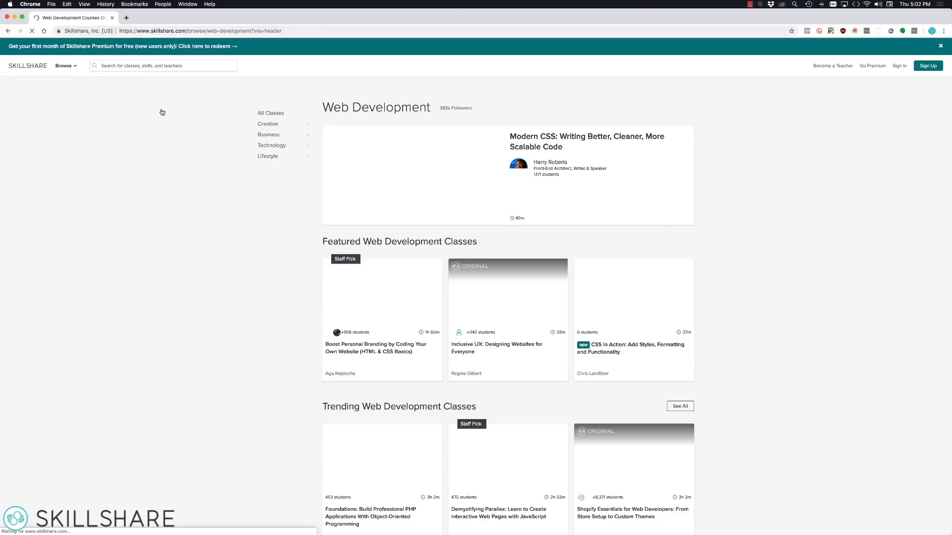
pyautogui.scroll(-3)
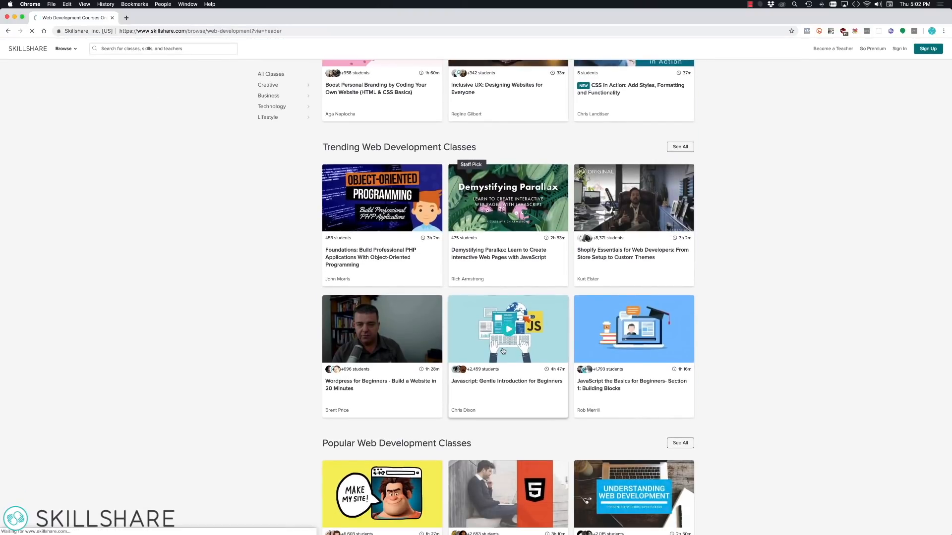
pyautogui.click(508, 328)
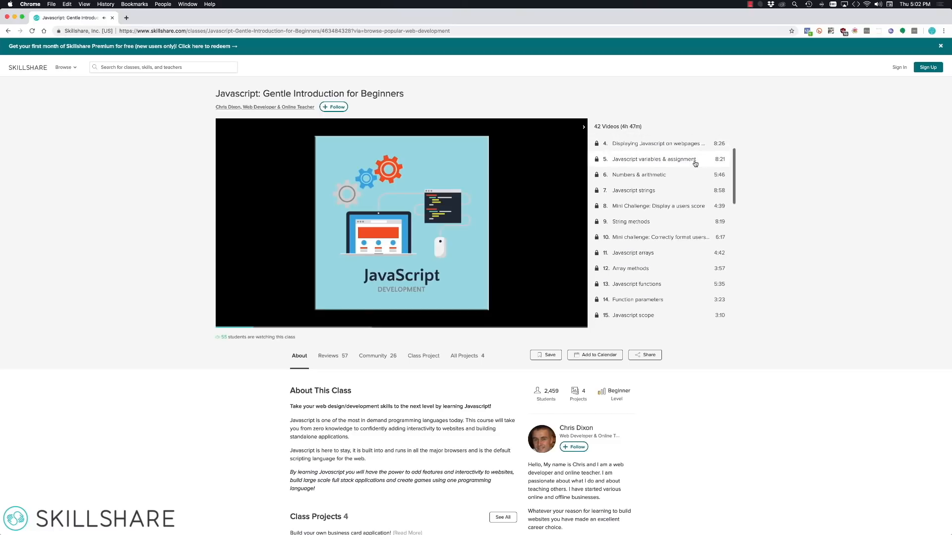
# Look through the class lesson list and description, then view its Community discussions
pyautogui.scroll(-3)
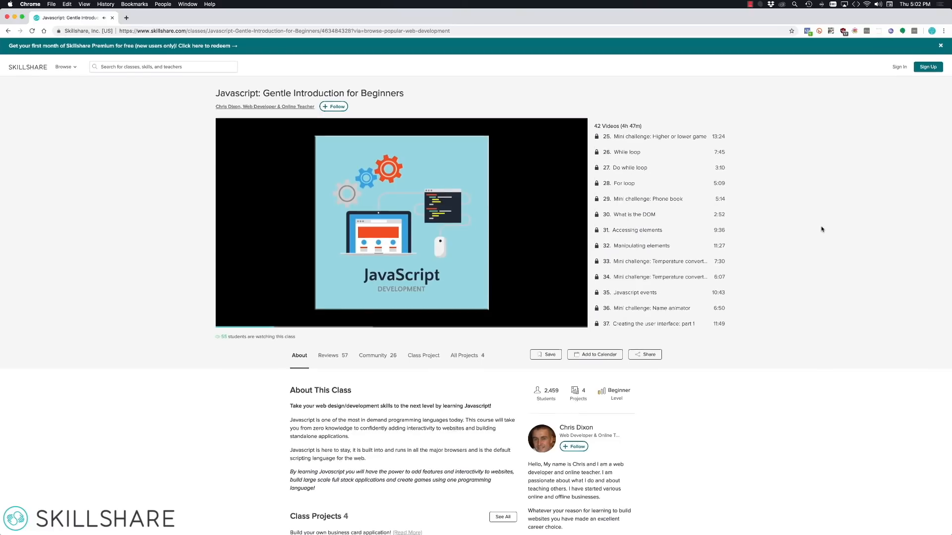
pyautogui.scroll(-3)
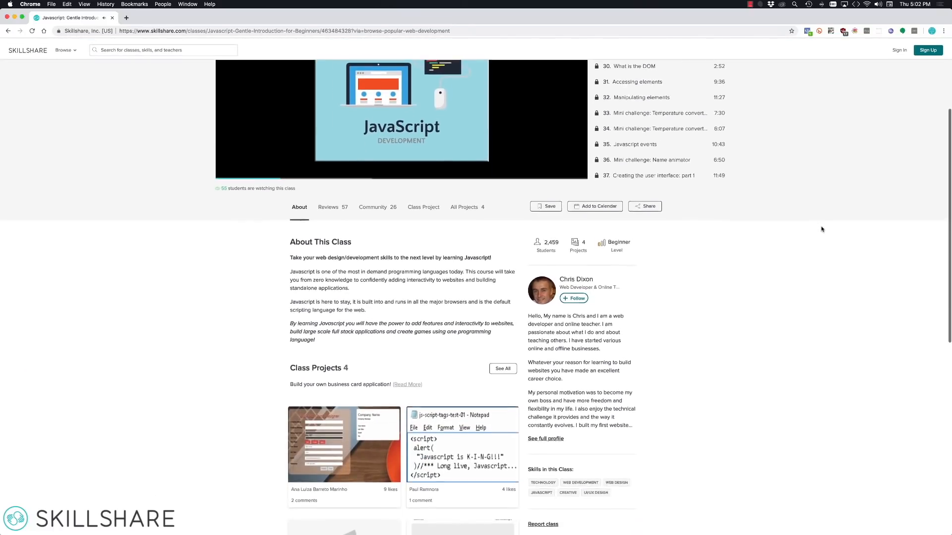
pyautogui.scroll(-3)
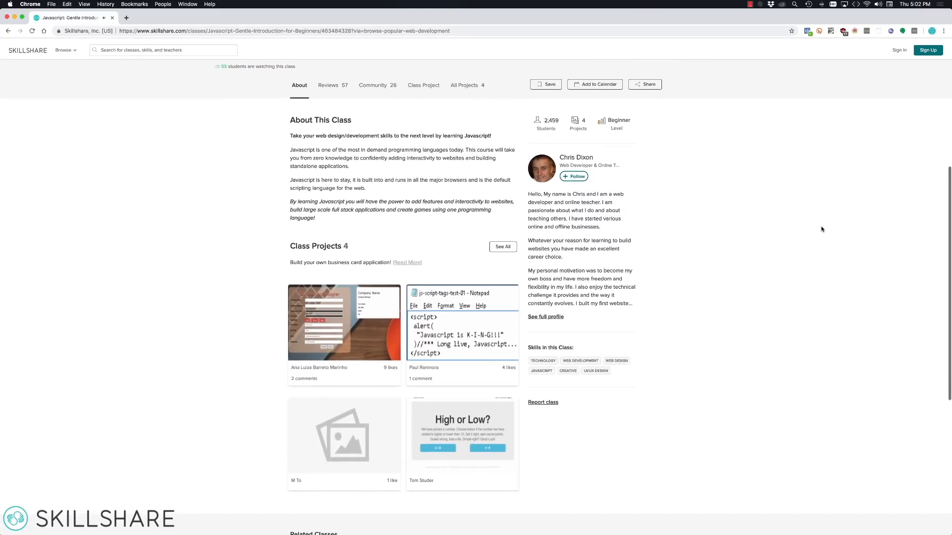
pyautogui.click(373, 85)
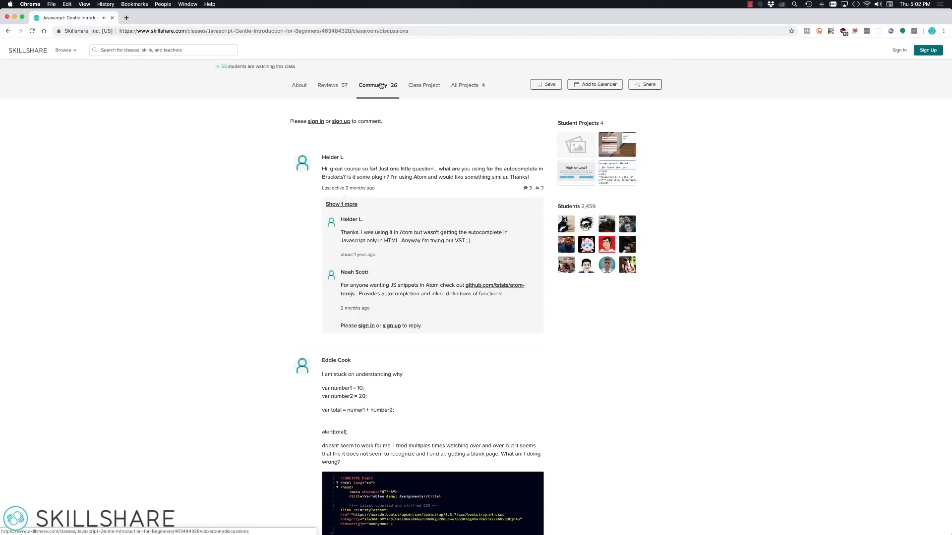
pyautogui.scroll(-3)
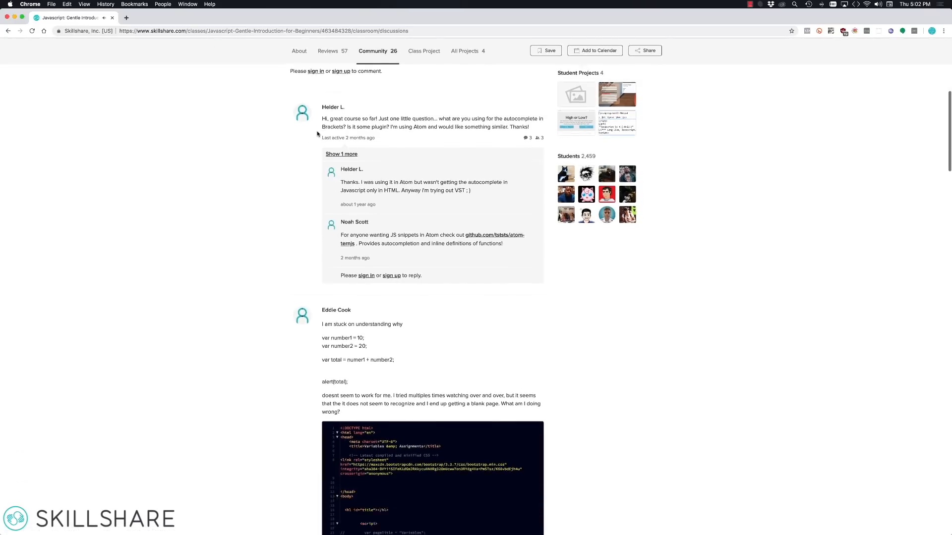
pyautogui.scroll(-3)
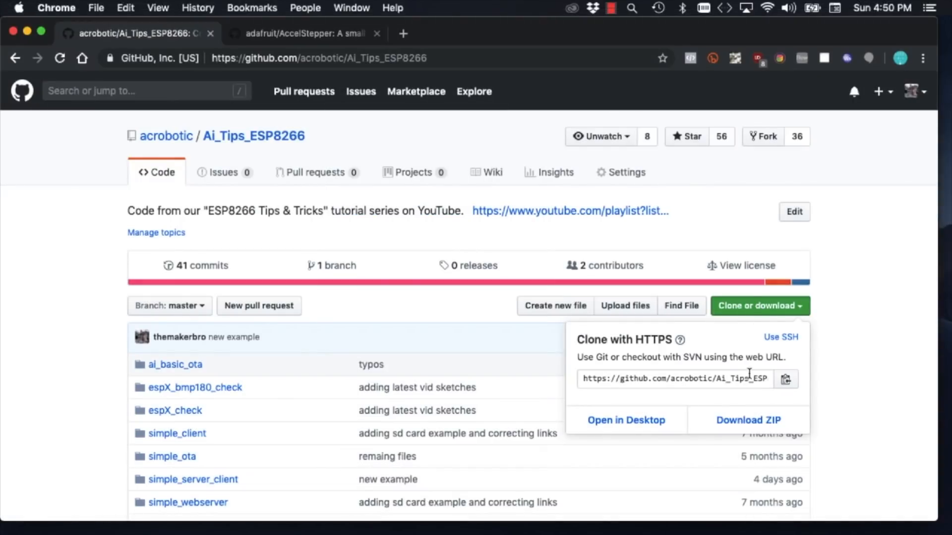
# Download the repository code archive and open webserver_websockets_turntable.ino from the turntable folder
pyautogui.click(748, 420)
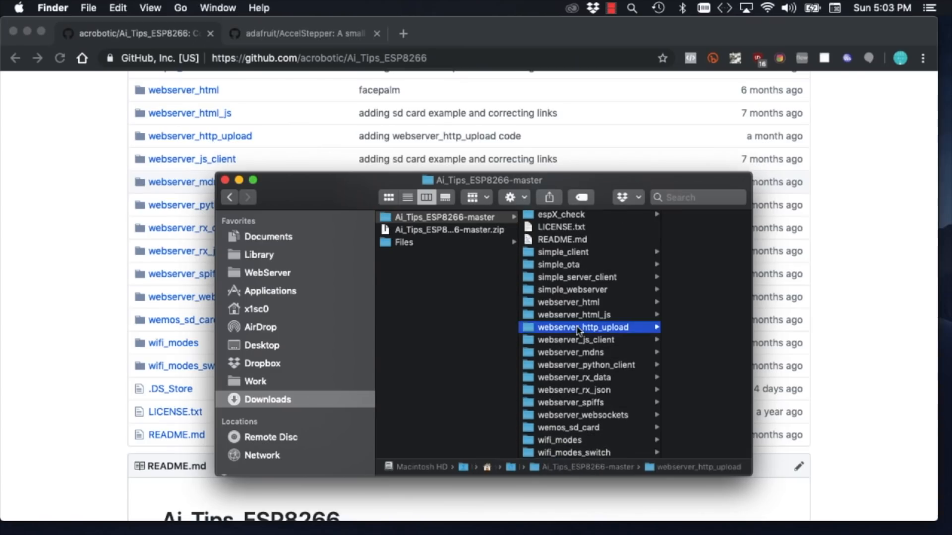
pyautogui.moveTo(275, 348)
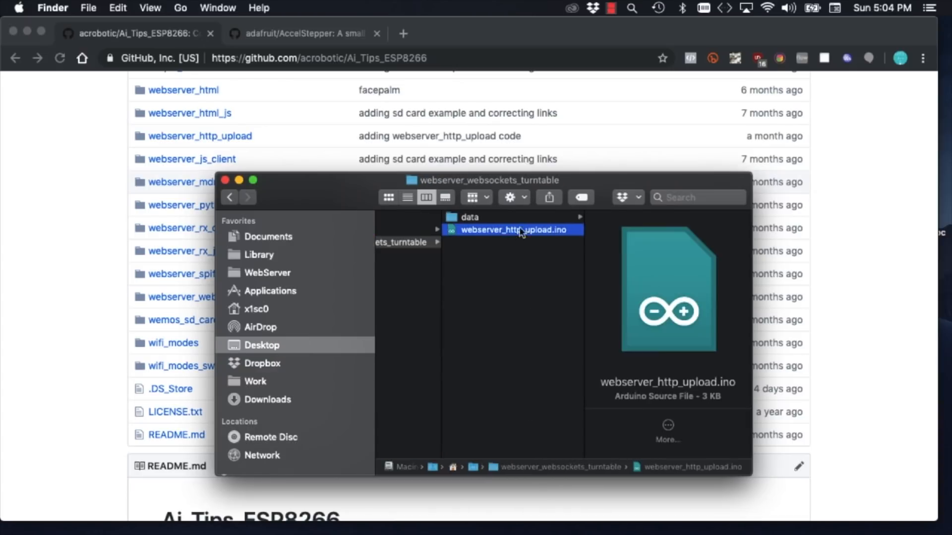
pyautogui.click(517, 230)
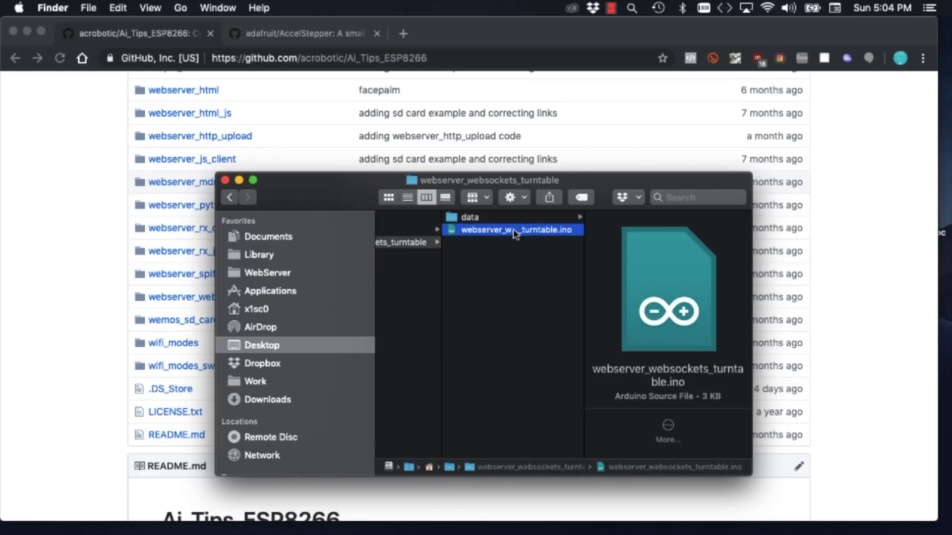
pyautogui.doubleClick(513, 230)
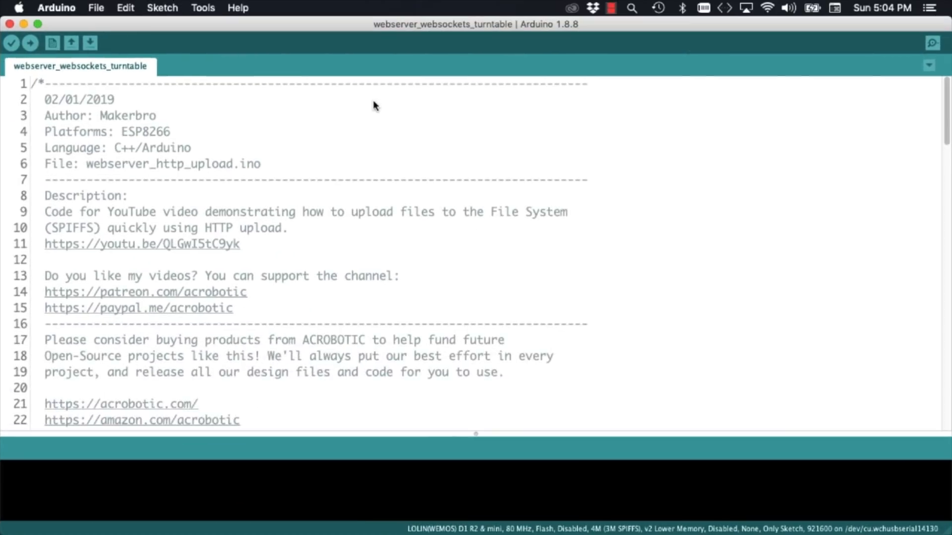
# Replace the sketch's Wi-Fi SSID with BEARS and enter the network password, then save
pyautogui.scroll(-3)
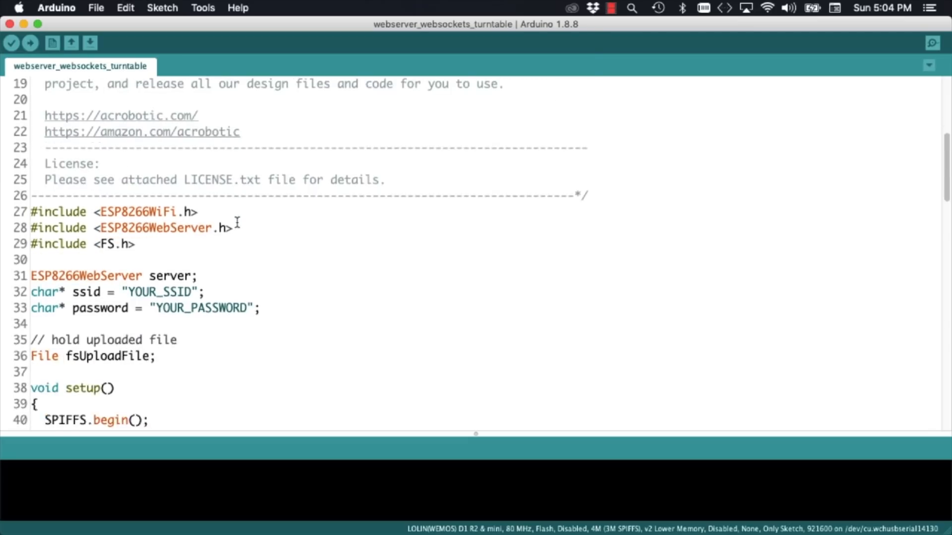
pyautogui.write('BEARS')
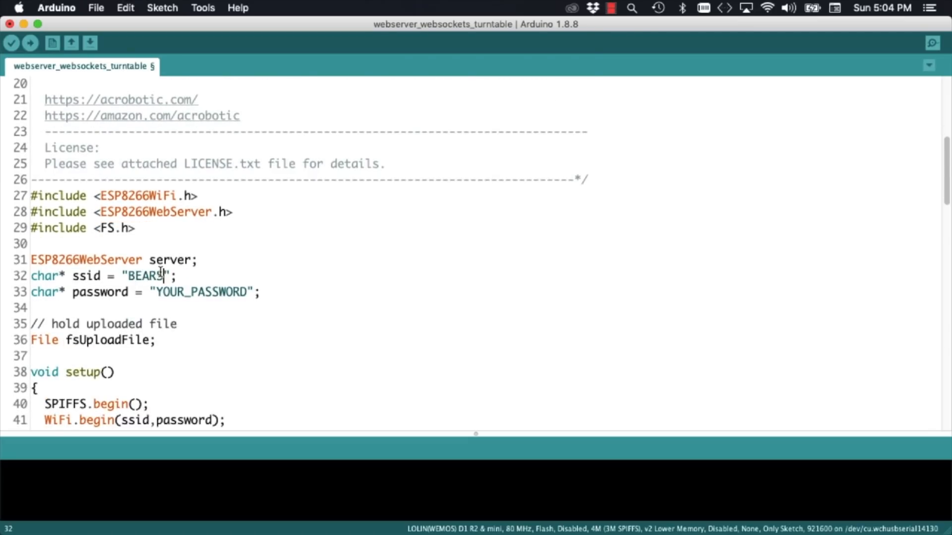
pyautogui.write('tenone')
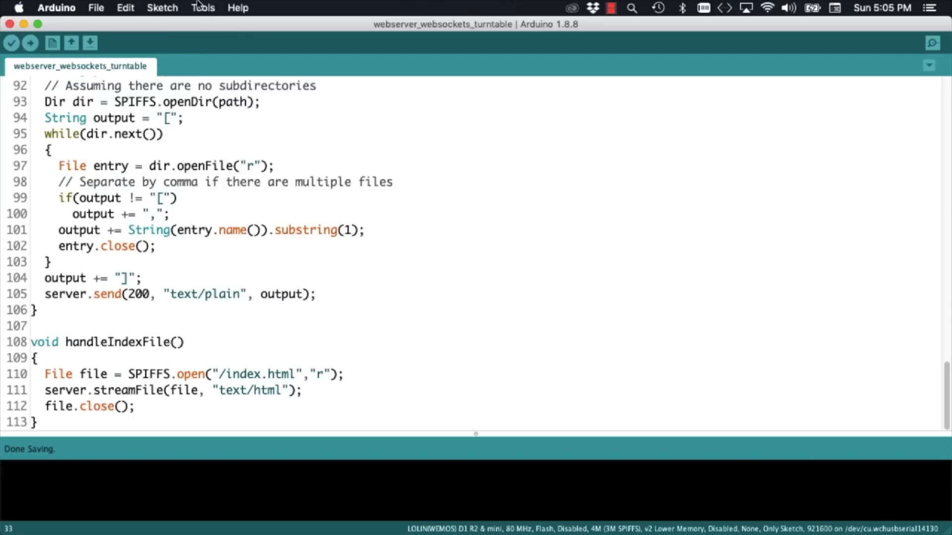
# Check the board settings under Tools and upload the turntable sketch to the ESP8266
pyautogui.click(202, 8)
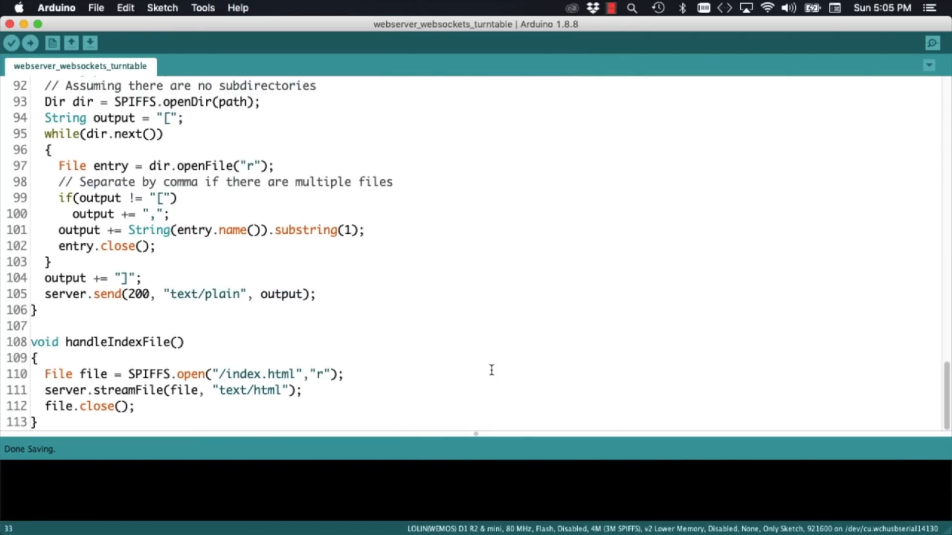
pyautogui.click(26, 44)
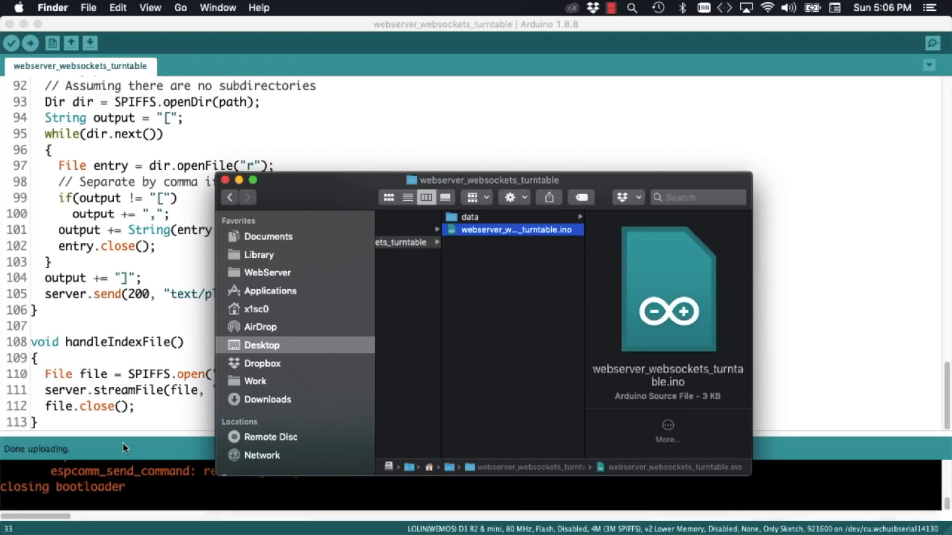
# From Downloads > Ai_Tips_ESP8266-master > webserver_websockets, open webserver_websockets.ino in a second window
pyautogui.click(267, 399)
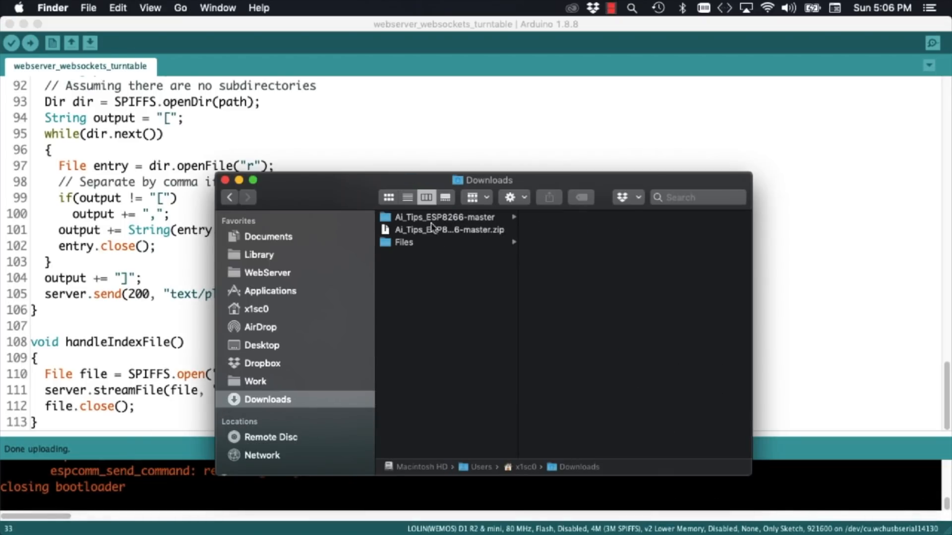
pyautogui.click(440, 217)
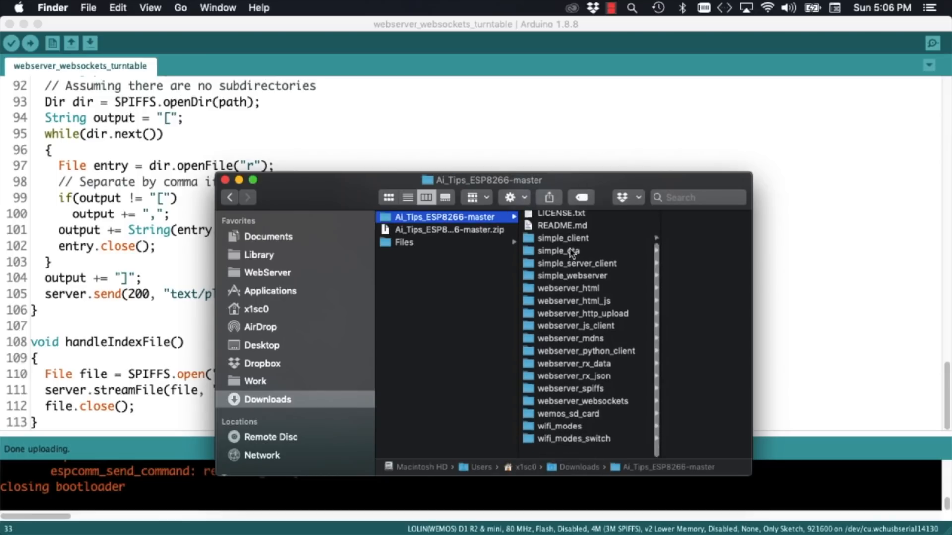
pyautogui.click(581, 400)
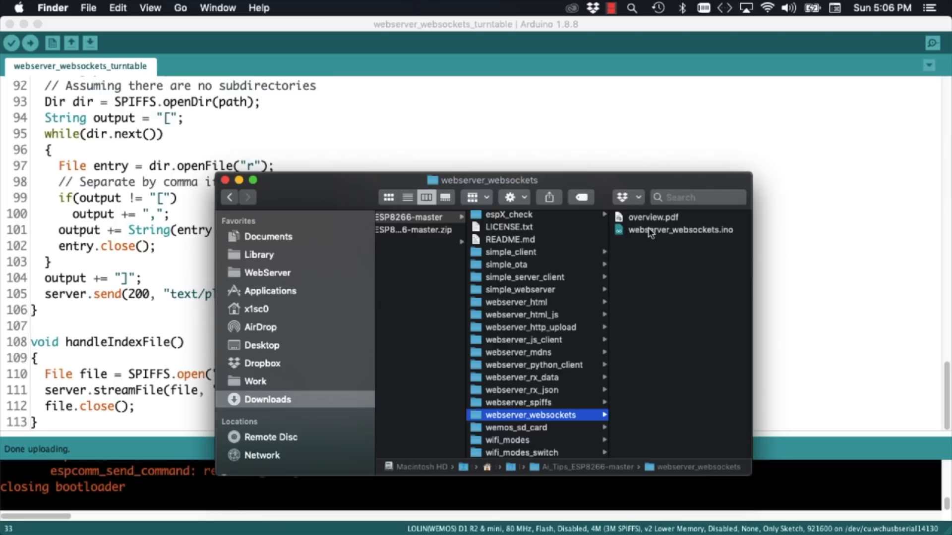
pyautogui.click(679, 230)
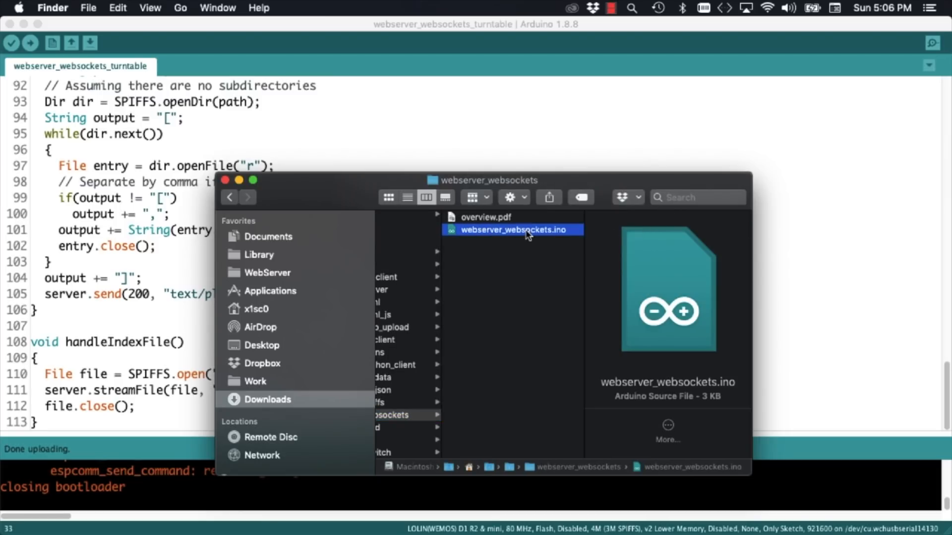
pyautogui.doubleClick(513, 230)
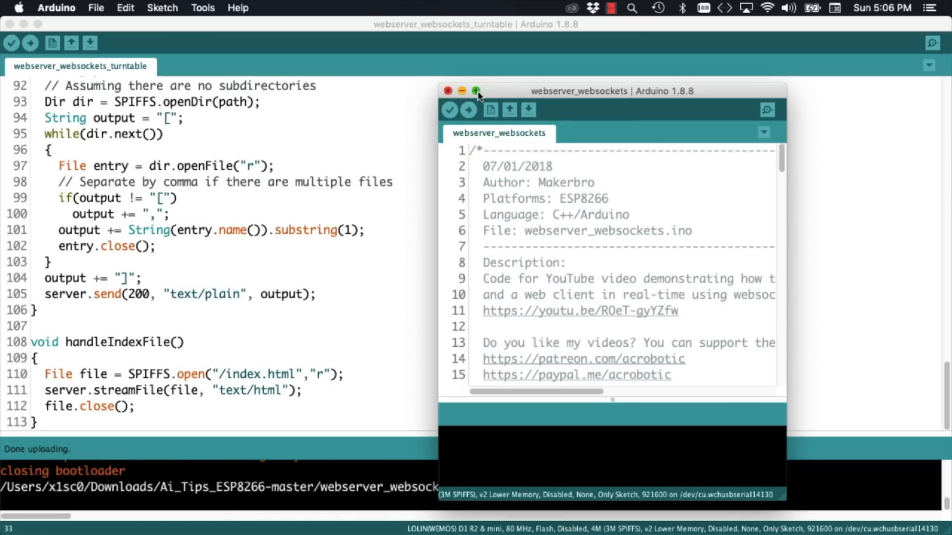
# Select and copy the embedded webpage HTML from the PROGMEM string in the websockets sketch
pyautogui.click(476, 91)
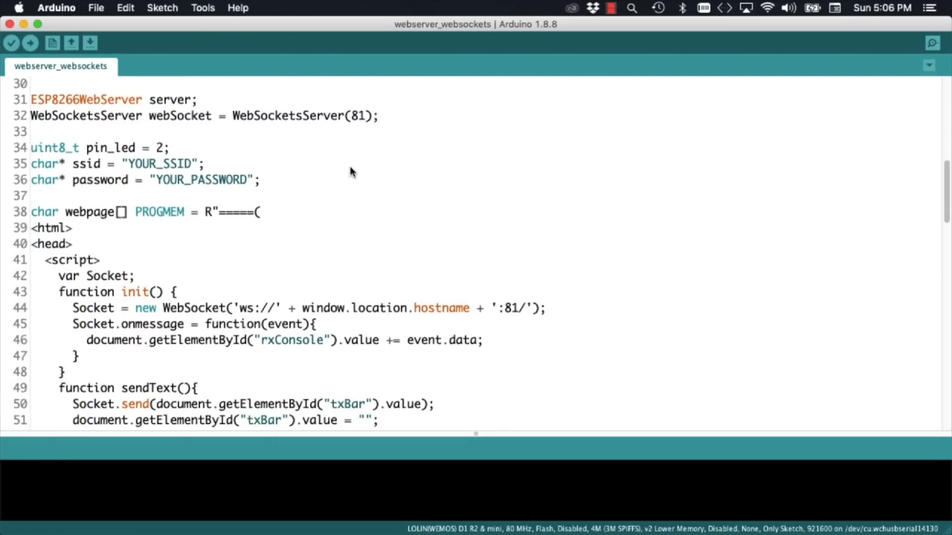
pyautogui.scroll(-3)
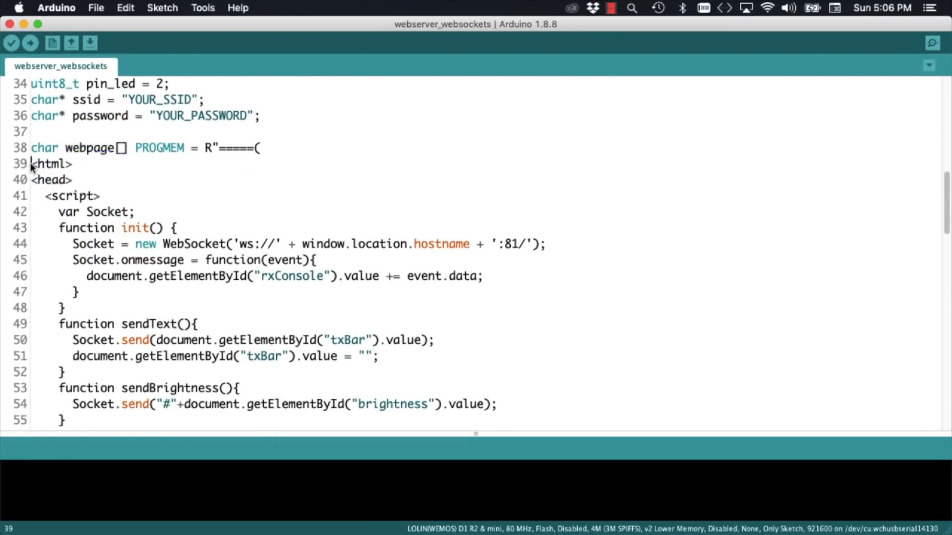
pyautogui.moveTo(32, 163); pyautogui.dragTo(112, 341)
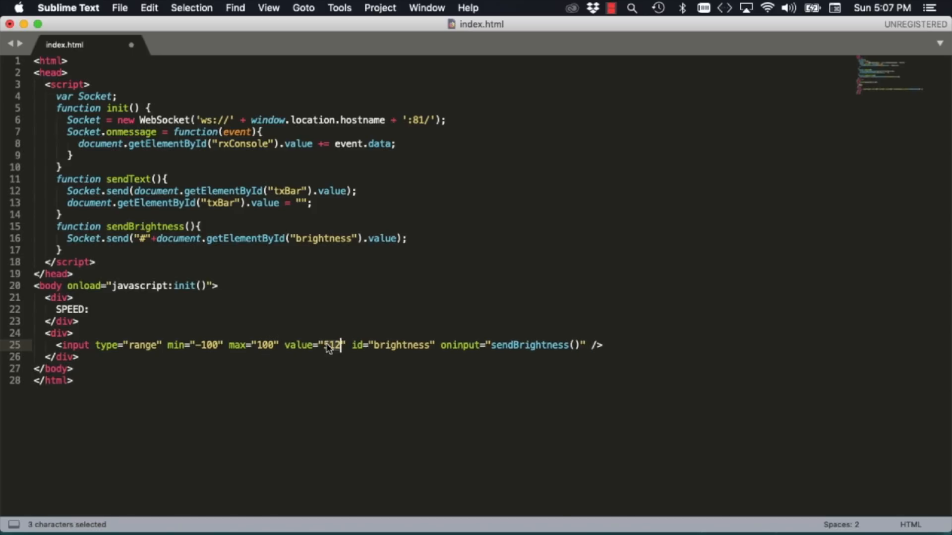
# Make index.html a speed slider starting at 0, delete the unused console and sendText code, and save it
pyautogui.write('0')
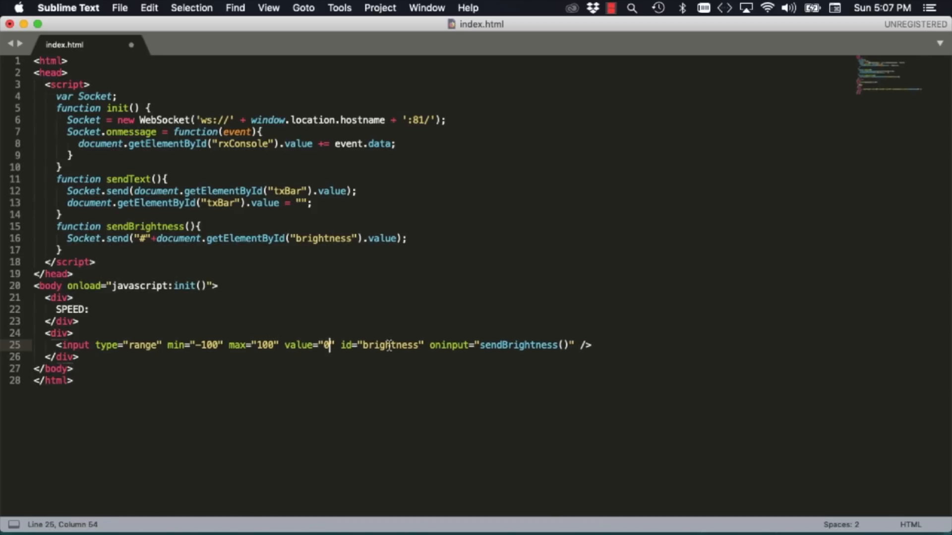
pyautogui.write('speed')
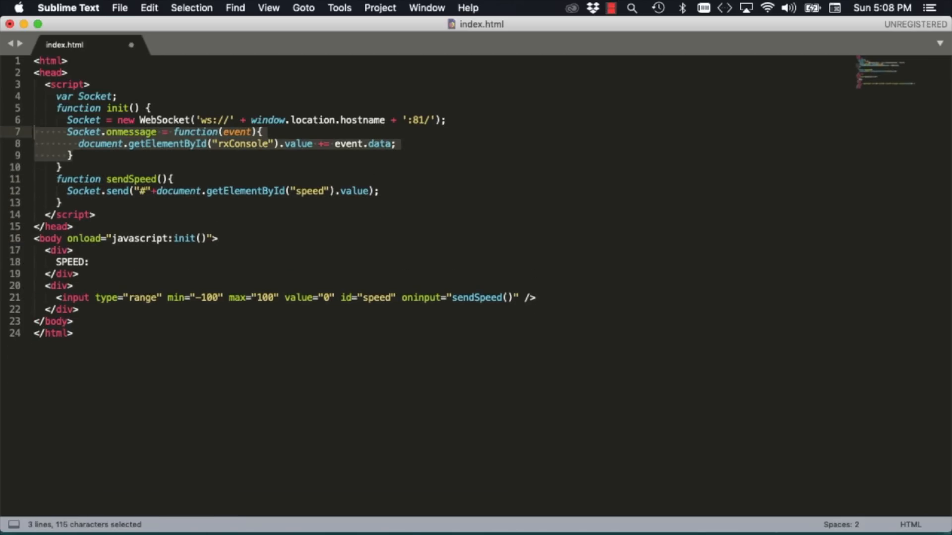
pyautogui.press('Delete')
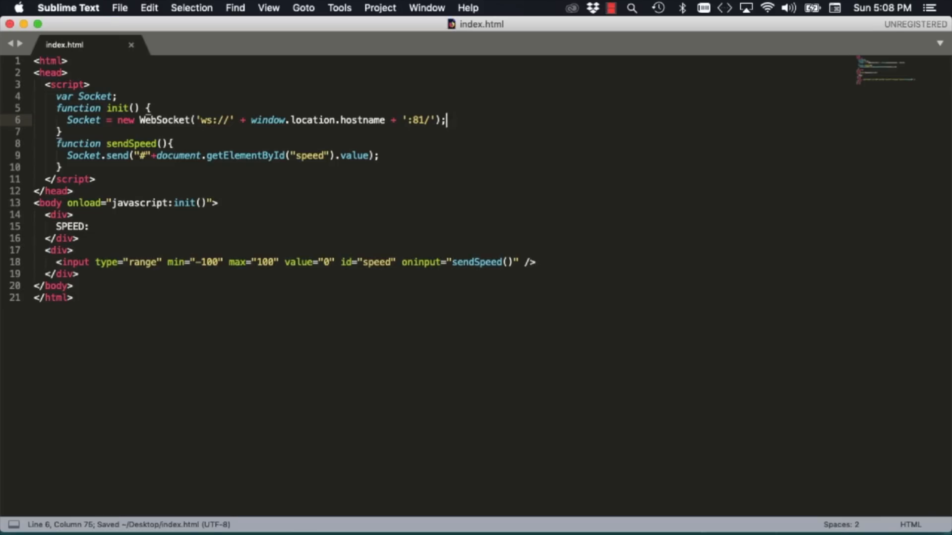
pyautogui.press('cmd+tab')
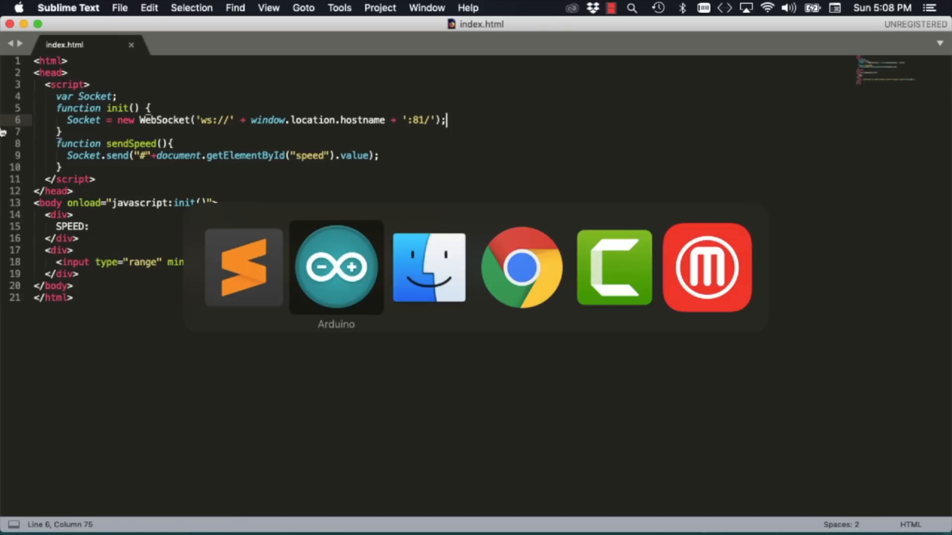
# Copy the board's IP address 192.168.1.34 from the Serial Monitor and launch Terminal via Spotlight
pyautogui.click(337, 267)
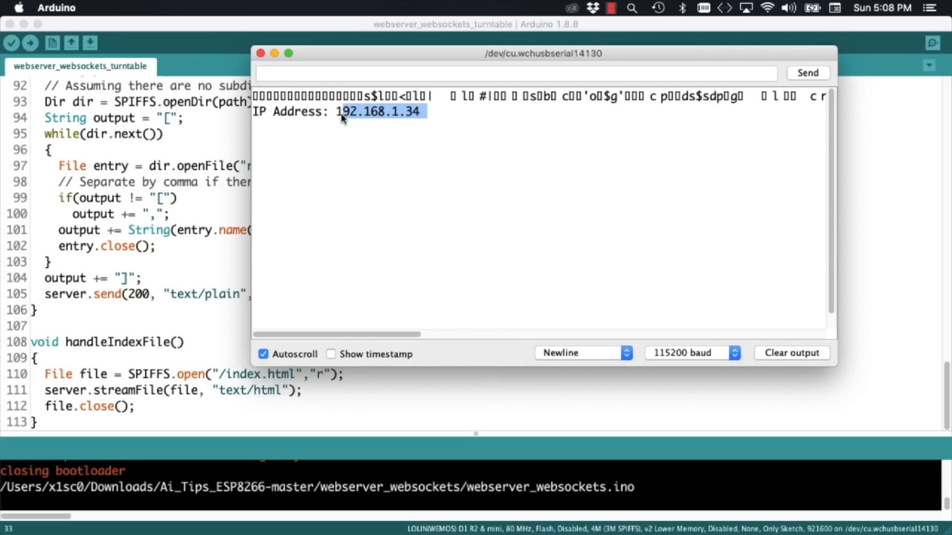
pyautogui.write('terminal')
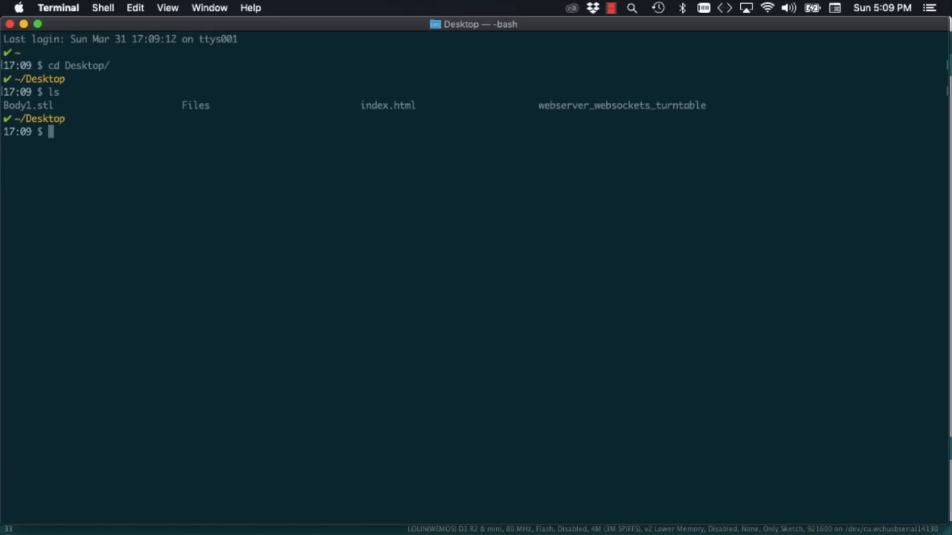
# Run curl -F "file=@$HOME/Desktop/index.html" 192.168.1.34/upload and confirm the board received the file
pyautogui.doubleClick(388, 105)
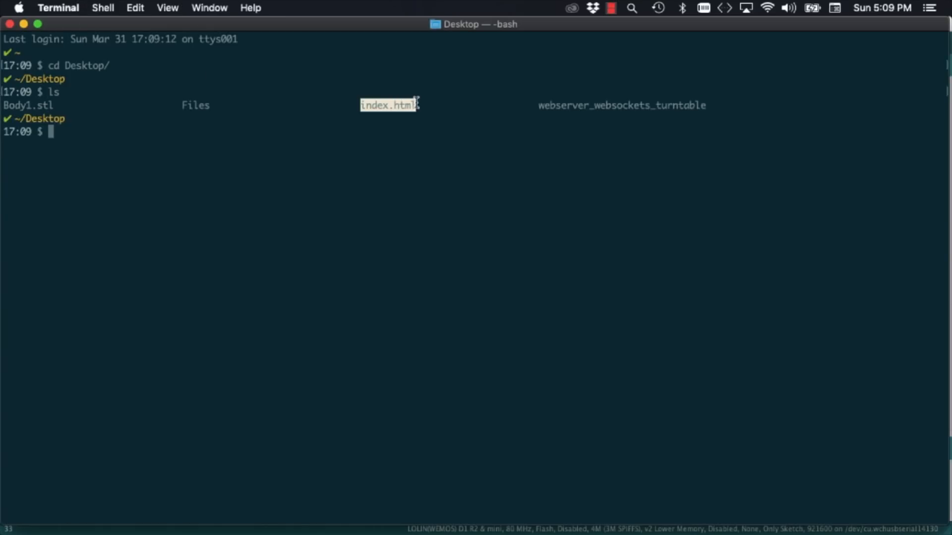
pyautogui.write('curl -F "file=@$')
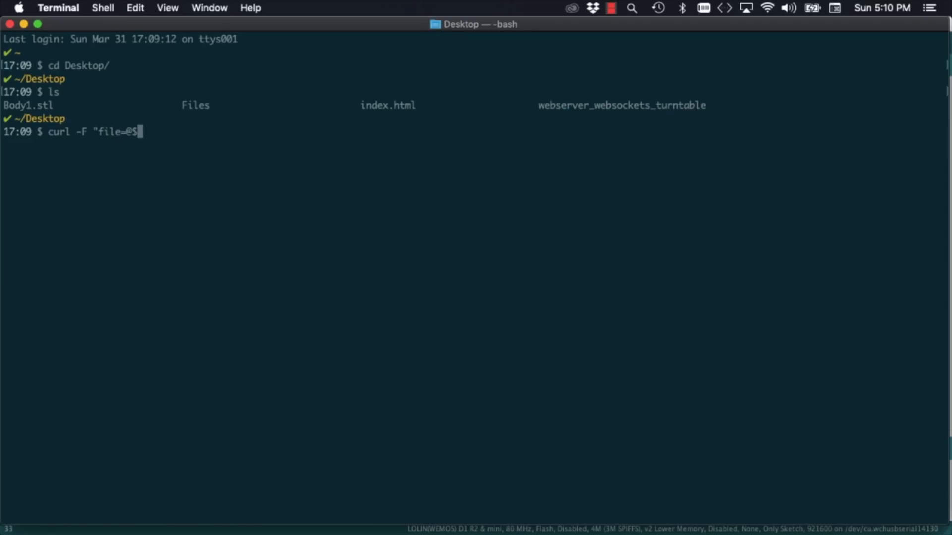
pyautogui.write('HOME/Desktop/index.h')
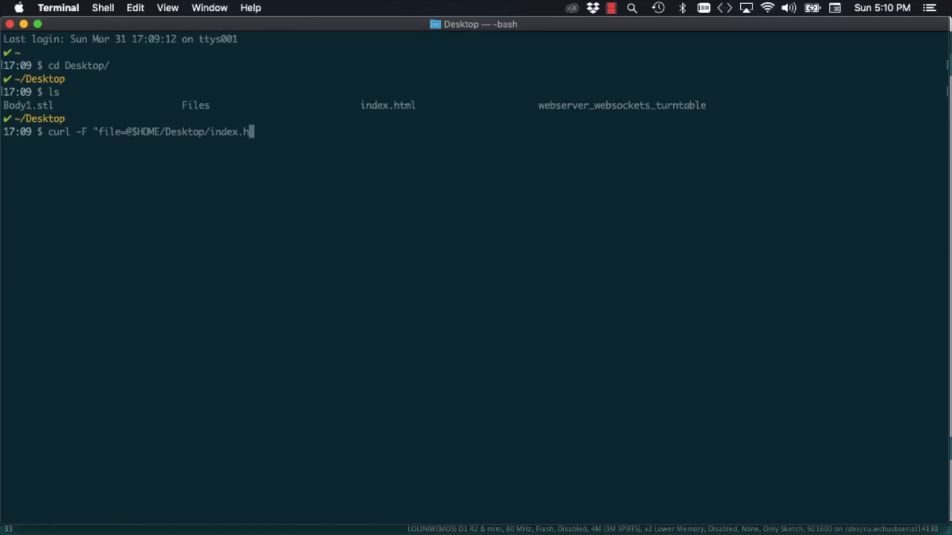
pyautogui.write('tml" 192.168.1.34/upl')
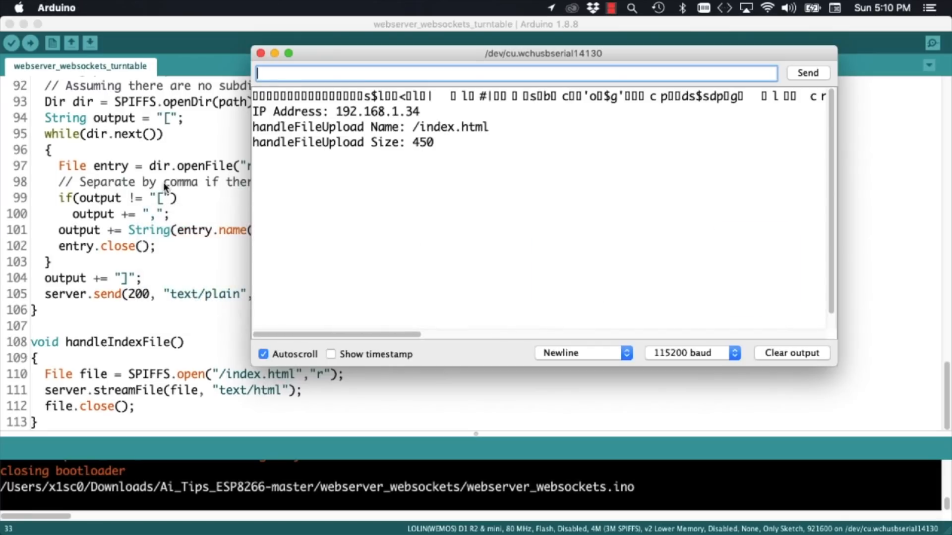
pyautogui.click(203, 7)
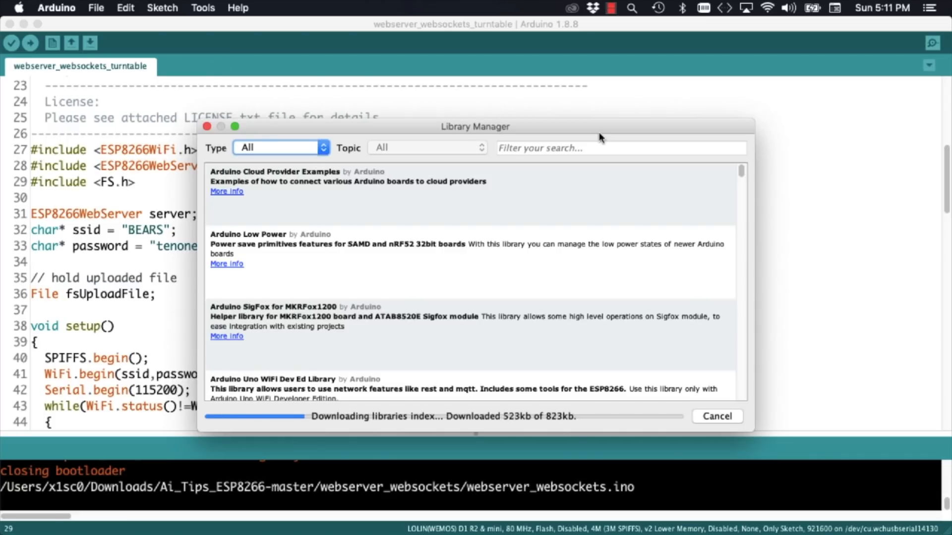
# Search the Library Manager for 'websockets' and install the WebSockets server and client library
pyautogui.write('websocke')
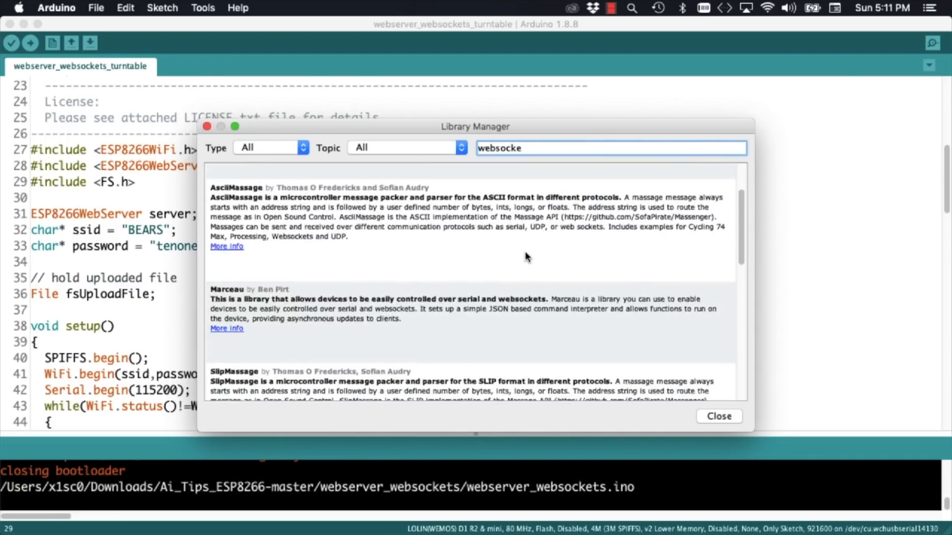
pyautogui.scroll(-3)
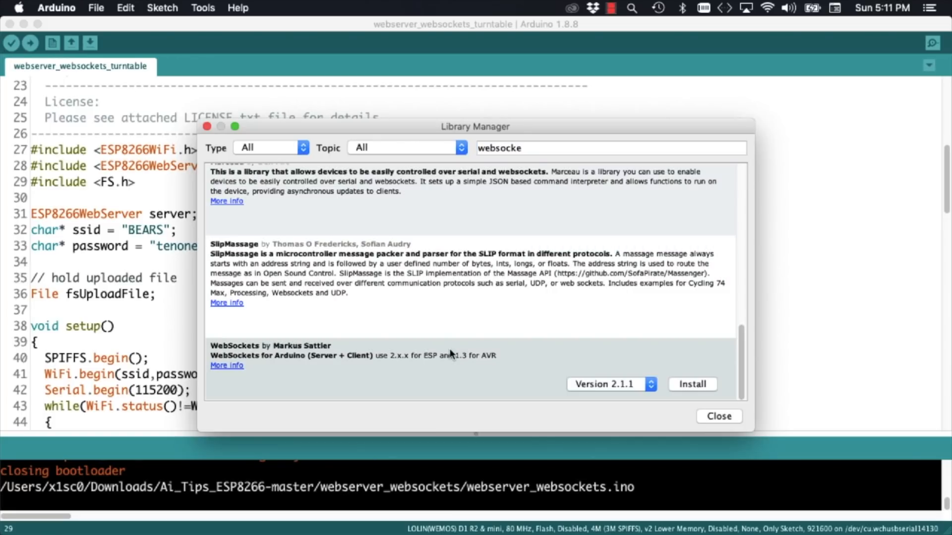
pyautogui.click(692, 383)
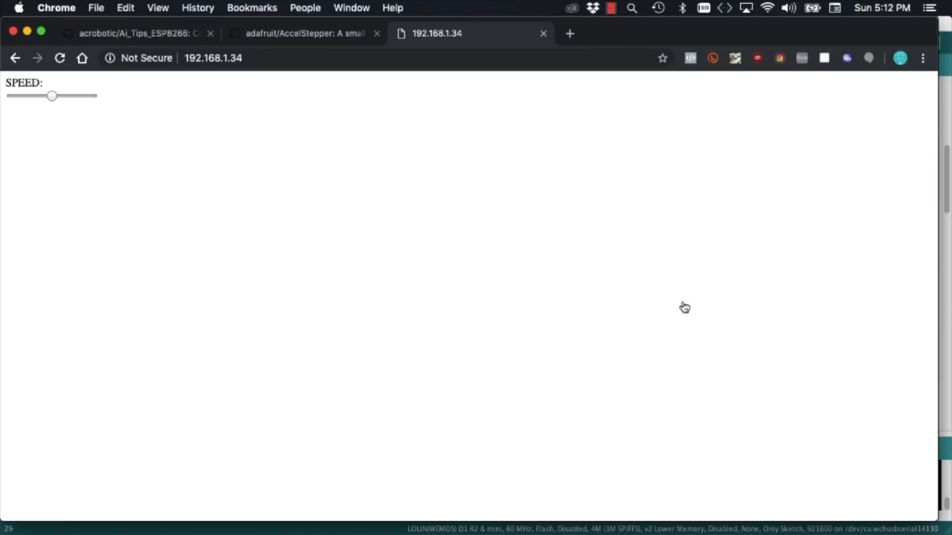
# Download the adafruit/AccelStepper repository as a ZIP from GitHub and open the archive
pyautogui.click(305, 34)
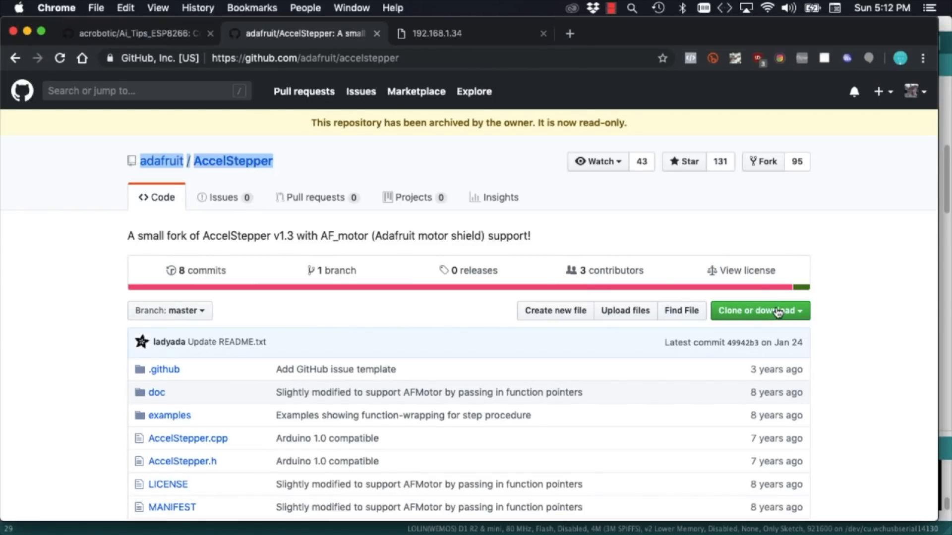
pyautogui.click(760, 310)
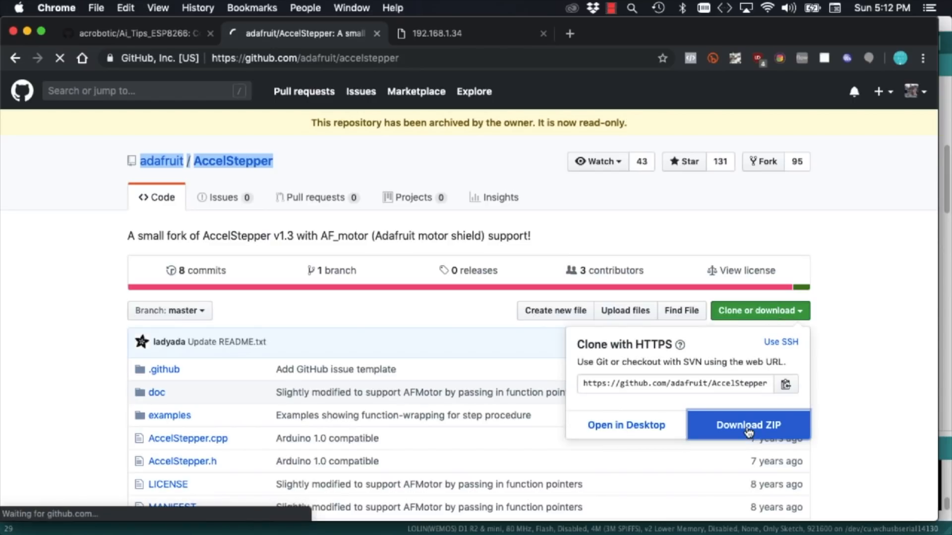
pyautogui.click(748, 426)
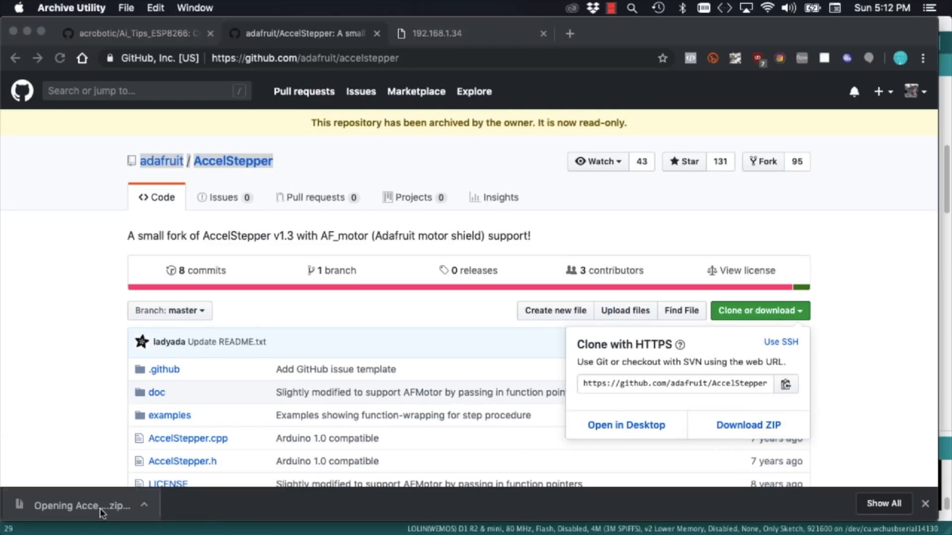
pyautogui.click(84, 506)
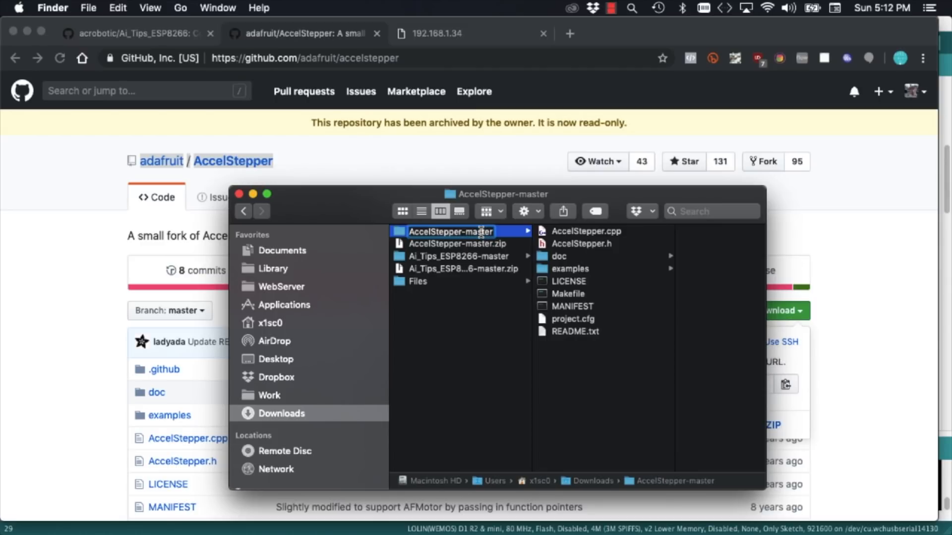
# Rename AccelStepper-master to AccelStepper and move it into Documents/Arduino/libraries
pyautogui.write('AccelStepper')
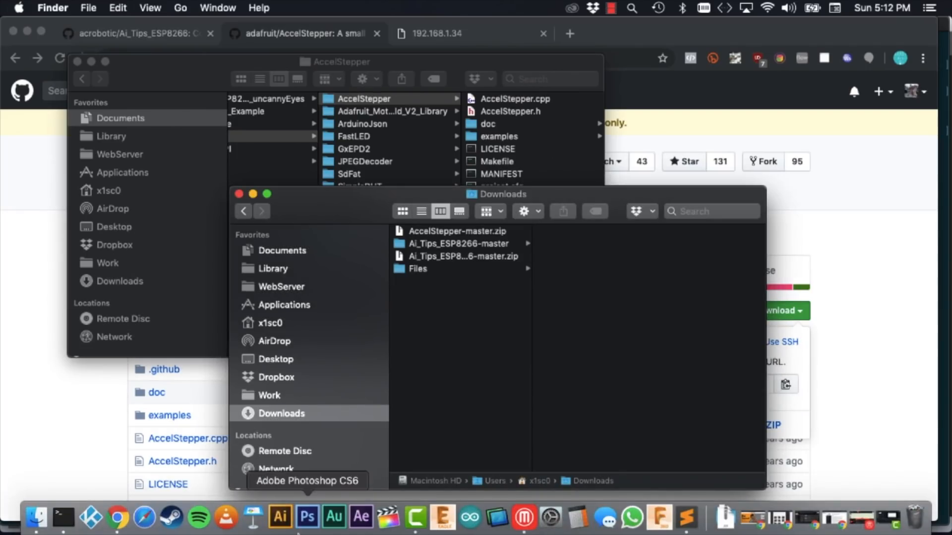
pyautogui.click(471, 517)
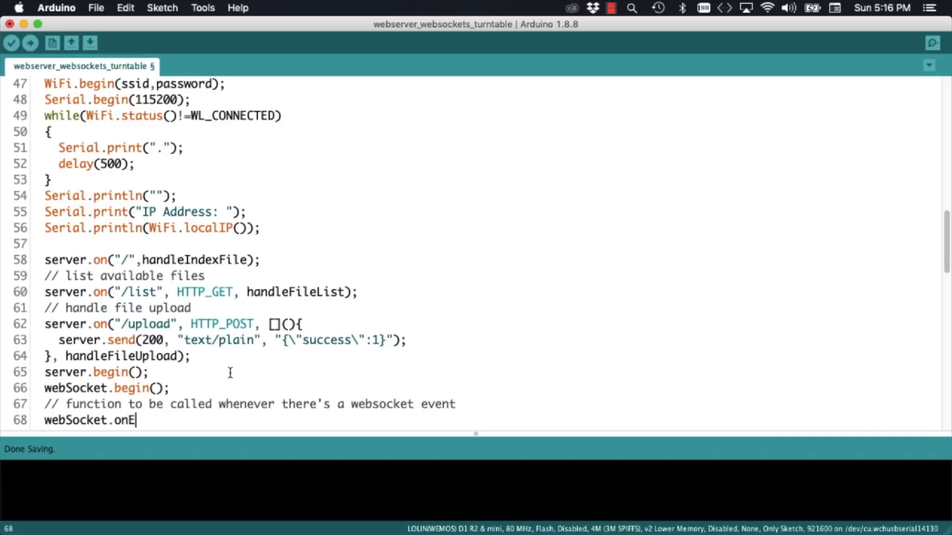
# Register webSocketEvent and define its signature with num, type, payload and length
pyautogui.write('vent(webSocketEvent);')
pyautogui.write('void webSocket')
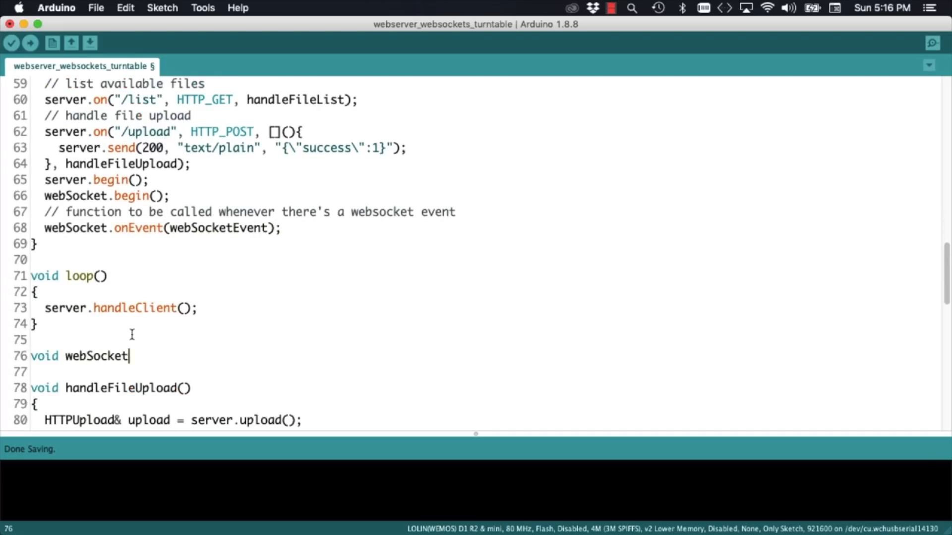
pyautogui.write('Event(uint8_t num, W')
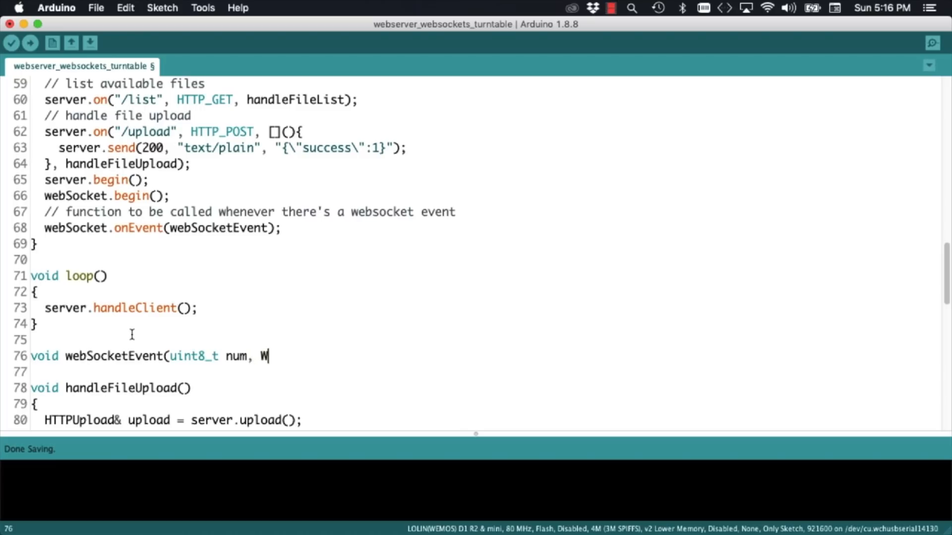
pyautogui.write('Stype_t type, u')
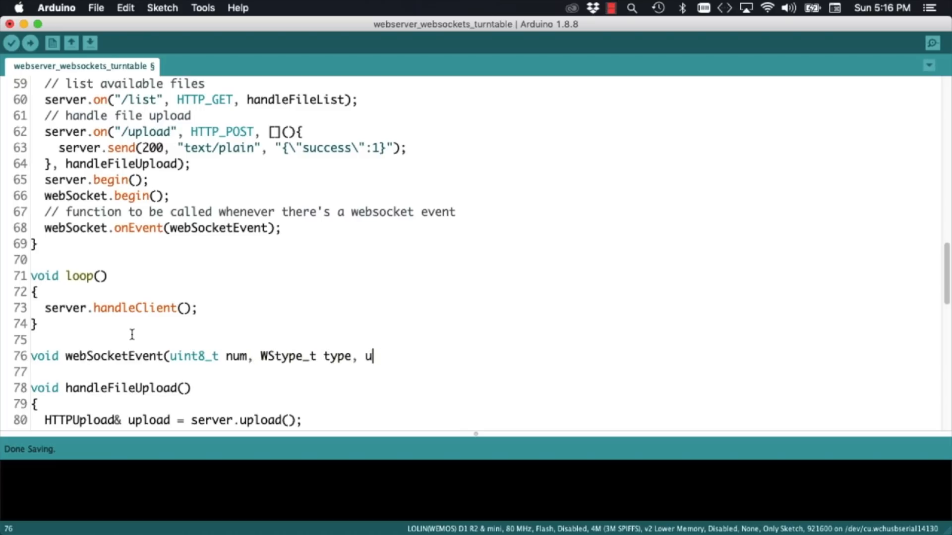
pyautogui.write('int8_t *payload, size_t length')
pyautogui.write('if(type == WStype_TEXT')
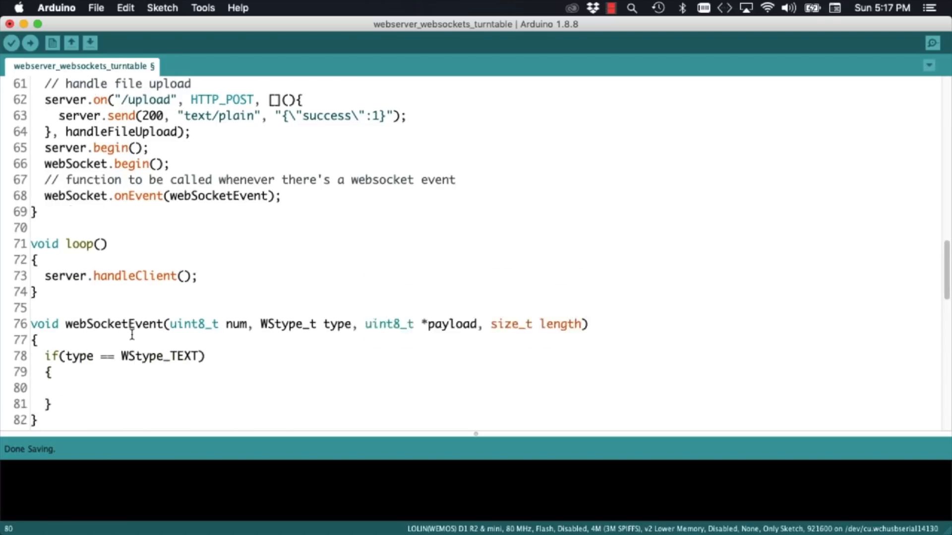
# Parse a '#'-prefixed speed from payload into an int using strtol when payload[0] == '#'
pyautogui.write('// The client will send the speed')
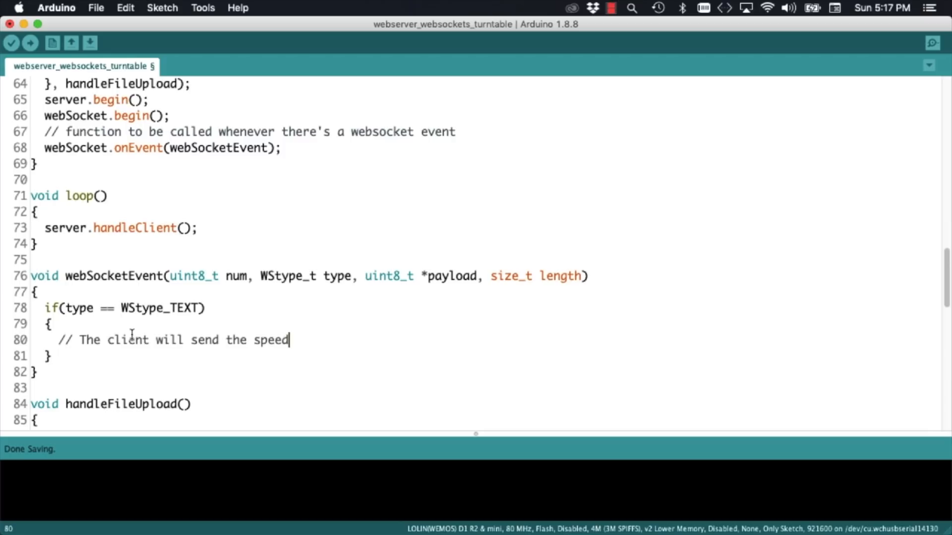
pyautogui.write('value prefixed with')
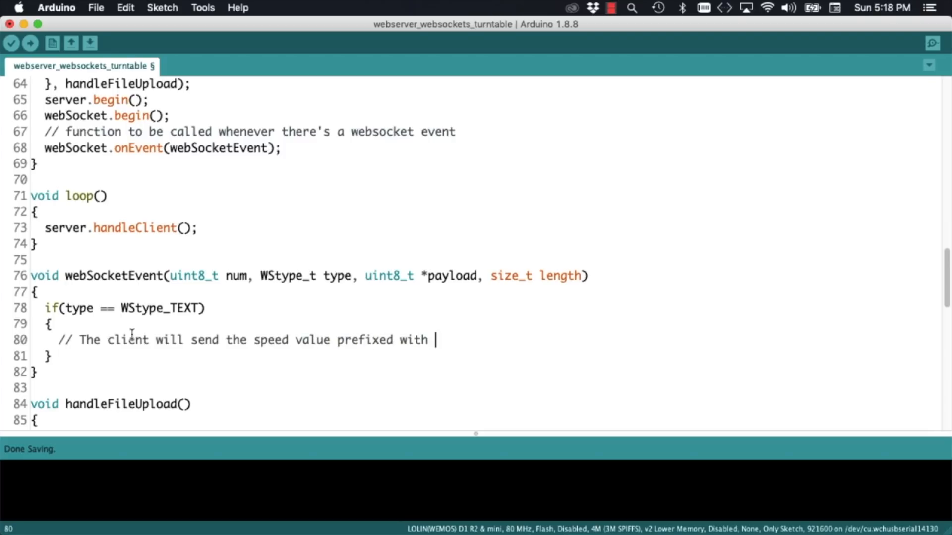
pyautogui.write('a "#"')
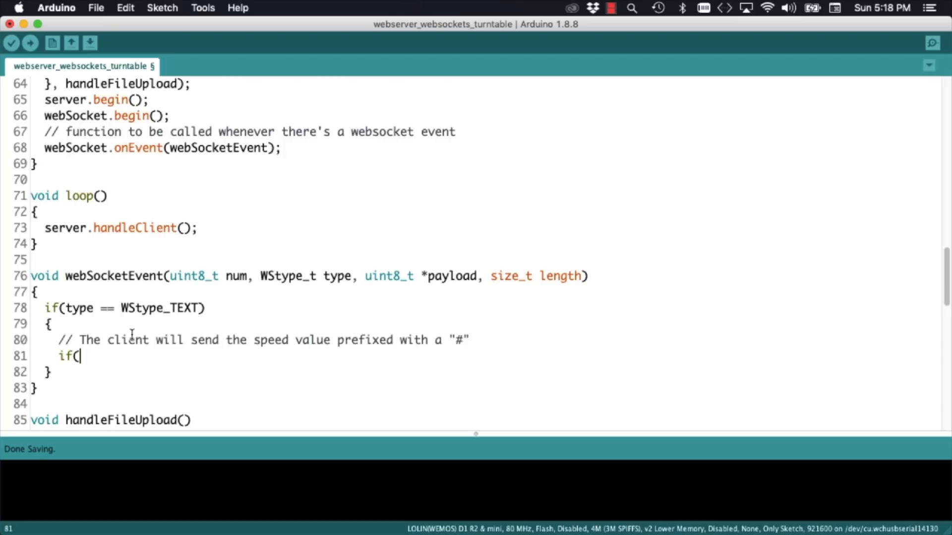
pyautogui.write('payload')
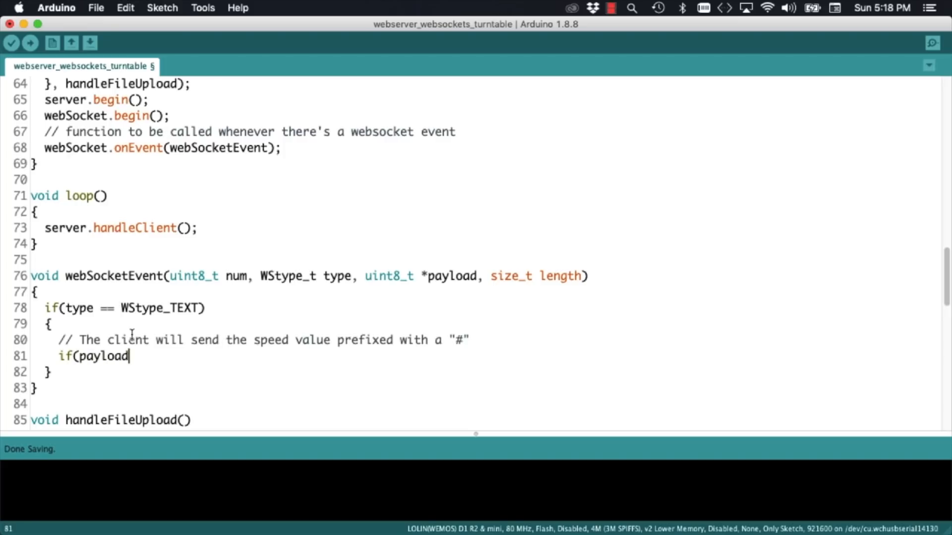
pyautogui.write('[0]')
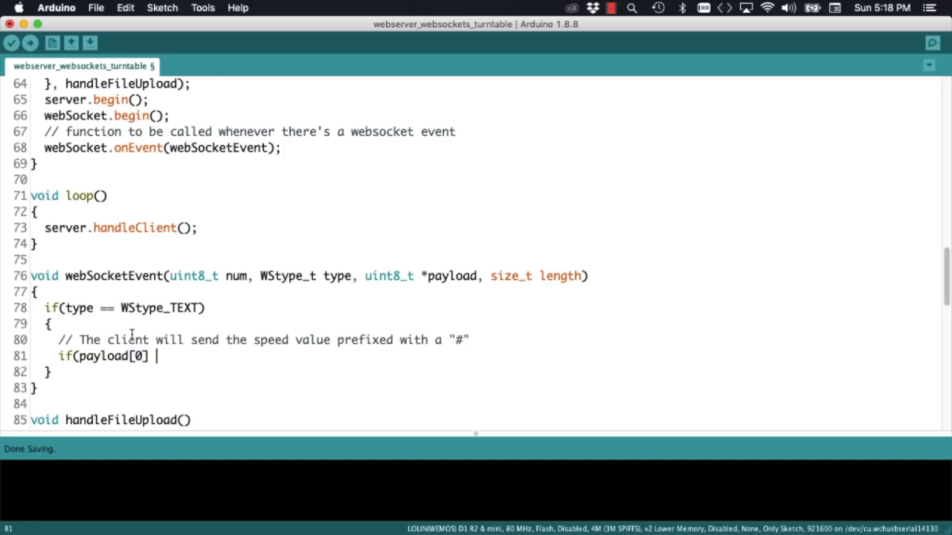
pyautogui.write("== '#")
pyautogui.write('int sp')
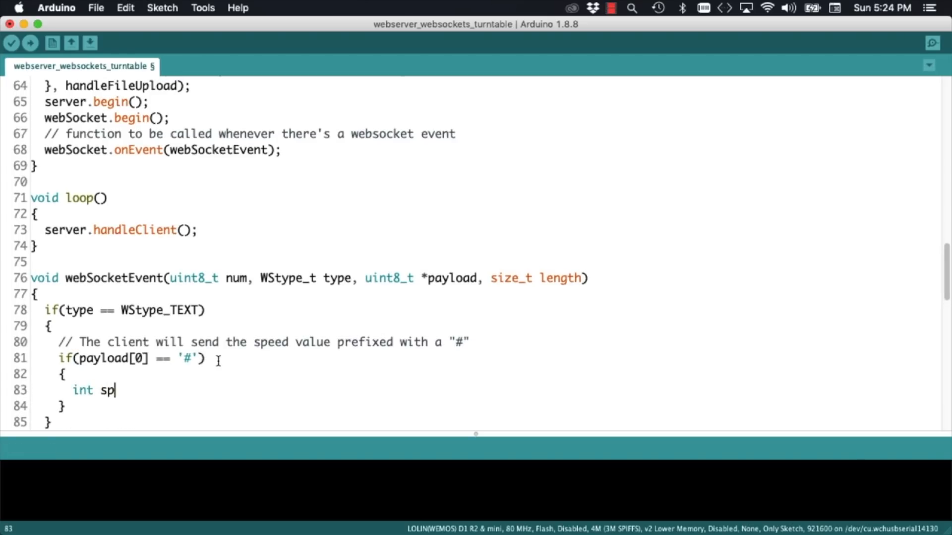
pyautogui.write('eed = (int) strtol((')
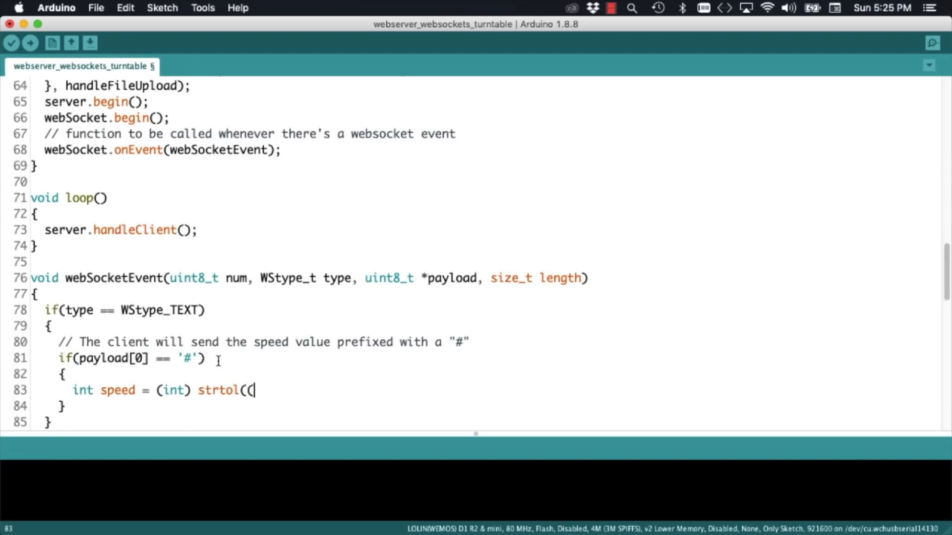
pyautogui.write('(const char*)&payload[1],NULL, 10);')
pyautogui.write('// Print to serial for de')
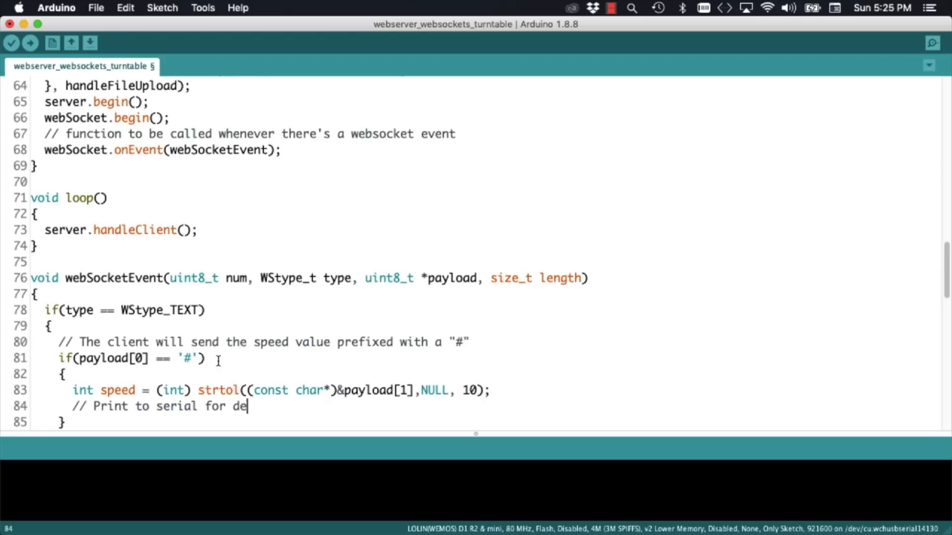
# Add debugging output printing "speed=" and the speed value to serial
pyautogui.write('bugging')
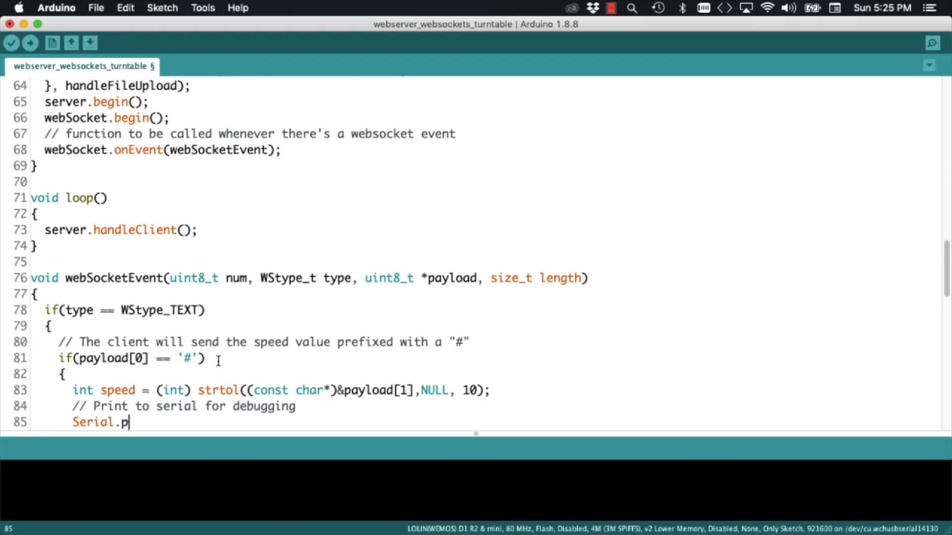
pyautogui.write('rint("speed="); Se')
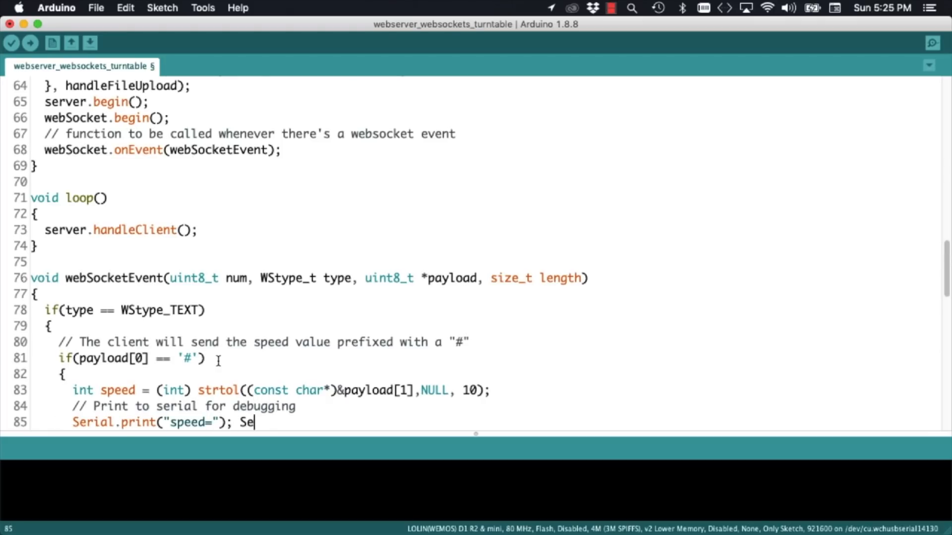
pyautogui.write('rial.println(spe')
pyautogui.write('webSoc')
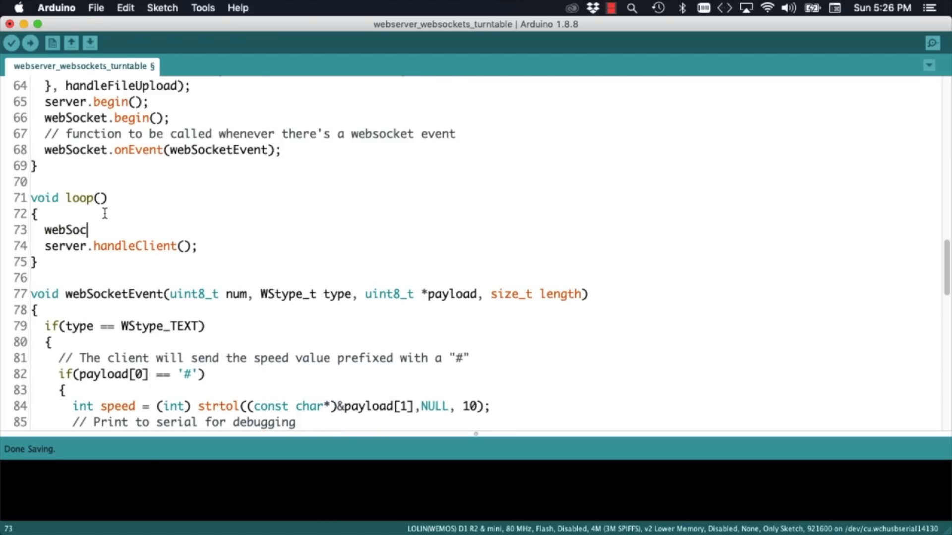
# Upload the updated websockets turntable sketch to the ESP8266 board
pyautogui.click(33, 44)
pyautogui.write('// objects')
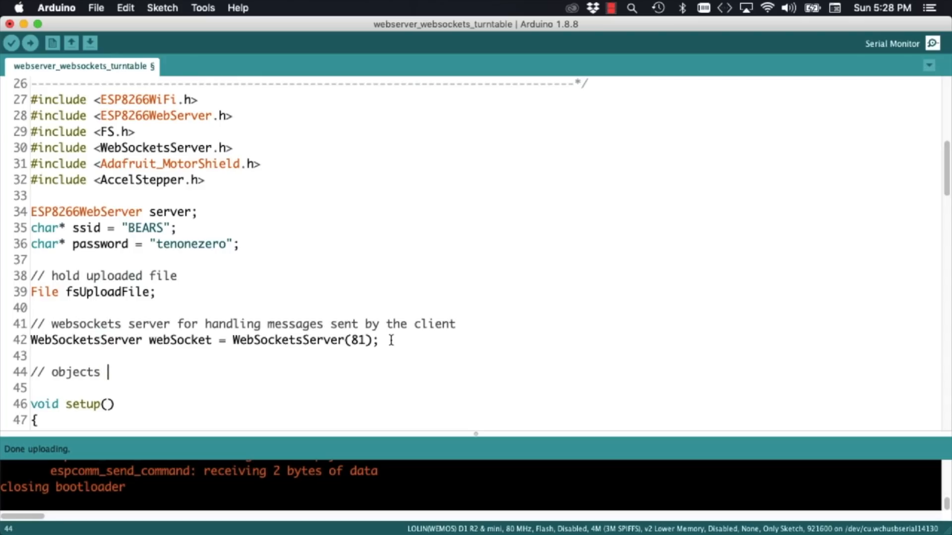
# Add a stepper comment and declare Adafruit_MotorShield AFMS below the websocket server
pyautogui.write('for moving the stepper mot')
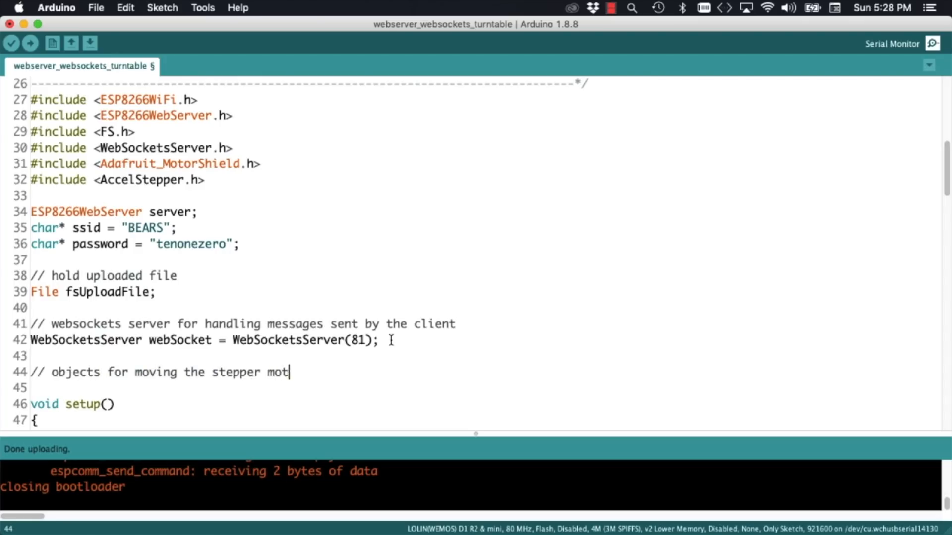
pyautogui.write('or\\nAdafruit_Motor')
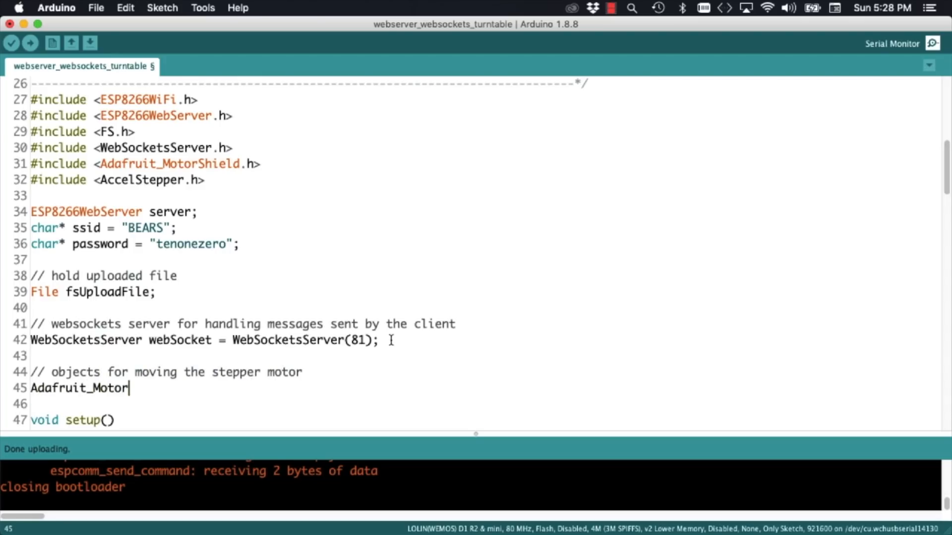
pyautogui.write('Shield AFMS = Ad')
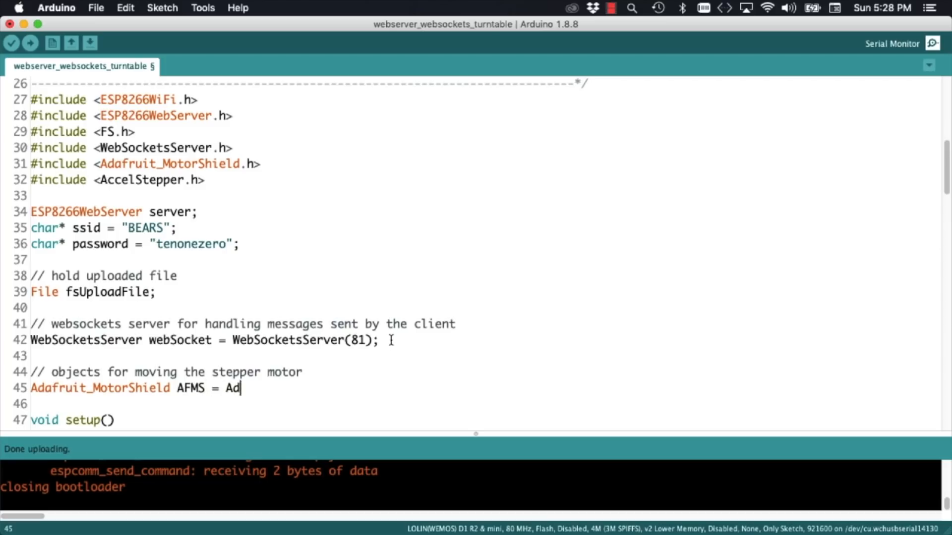
pyautogui.write('afruit_MotorShi')
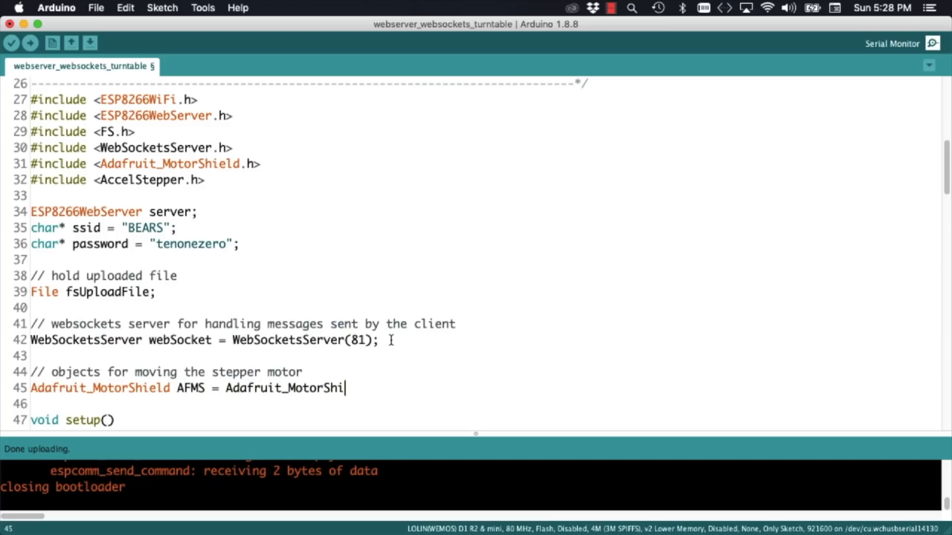
pyautogui.write('eld();')
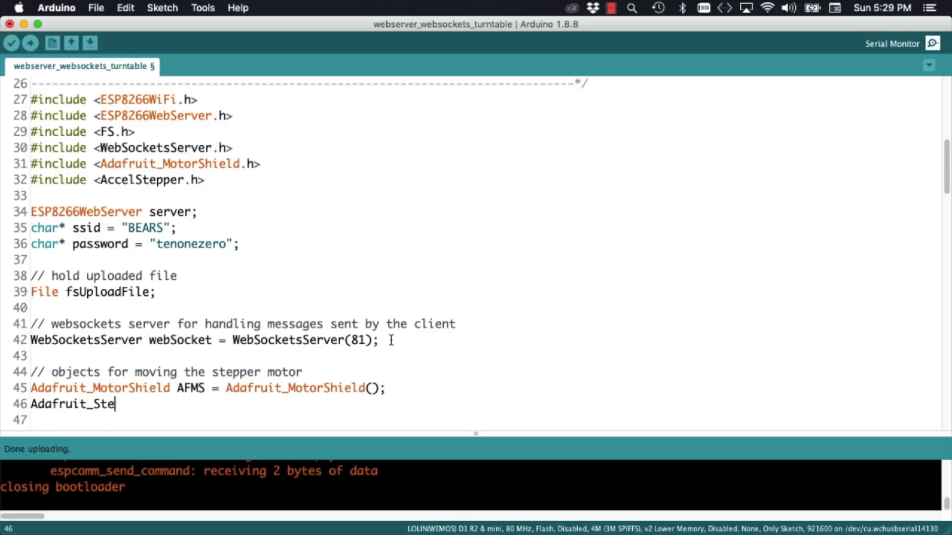
# Declare Adafruit_StepperMotor *stepper = AFMS.getStepper(200,1) on port 1 (M1, M2)
pyautogui.write('pperMotor *stepper = A')
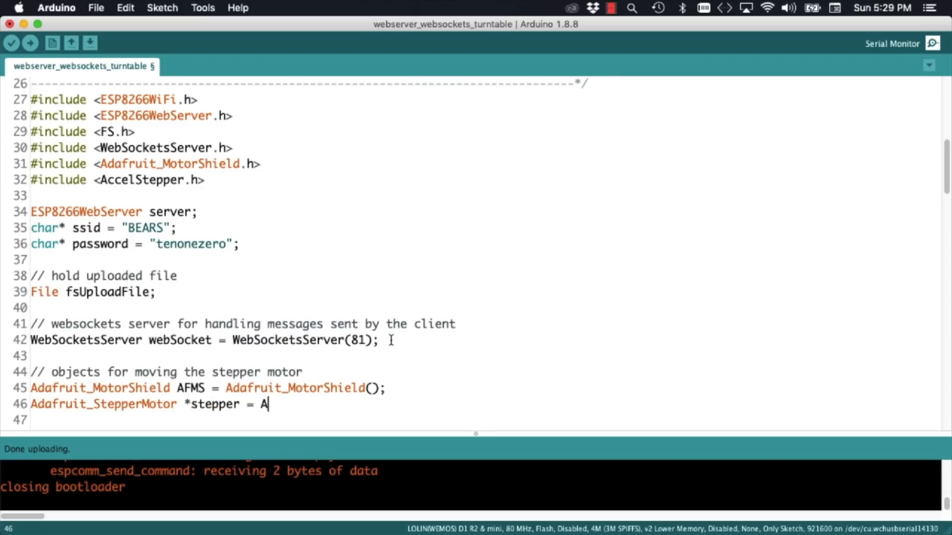
pyautogui.write('FMS.getStep')
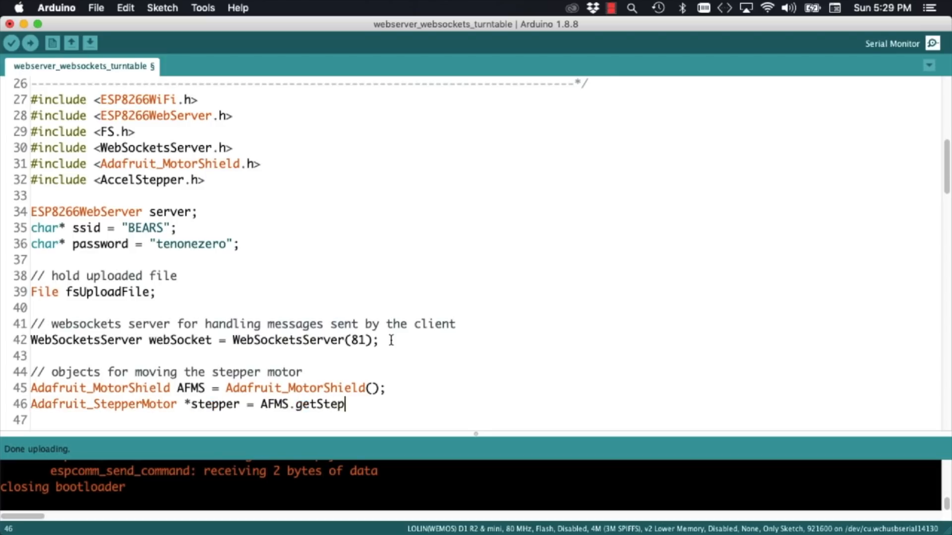
pyautogui.write('per(200')
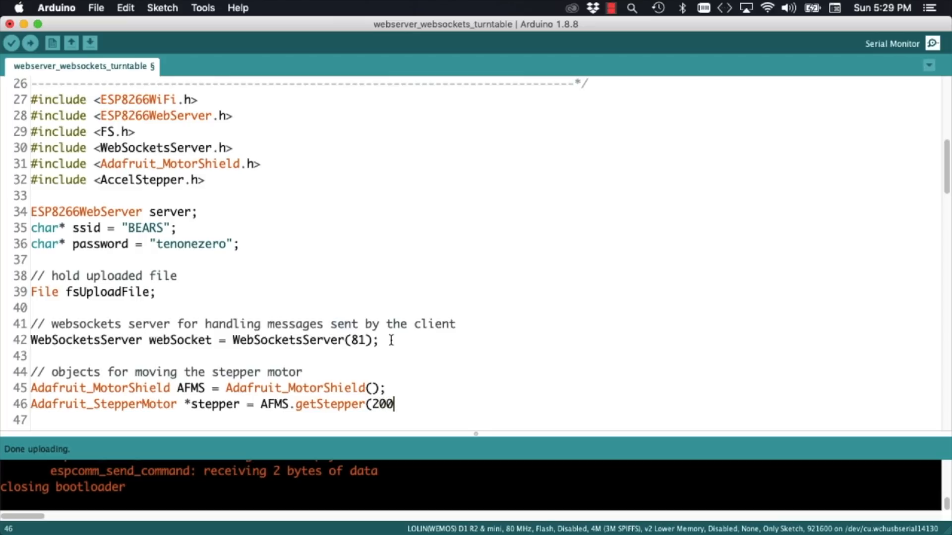
pyautogui.write(',1); // port 1 (')
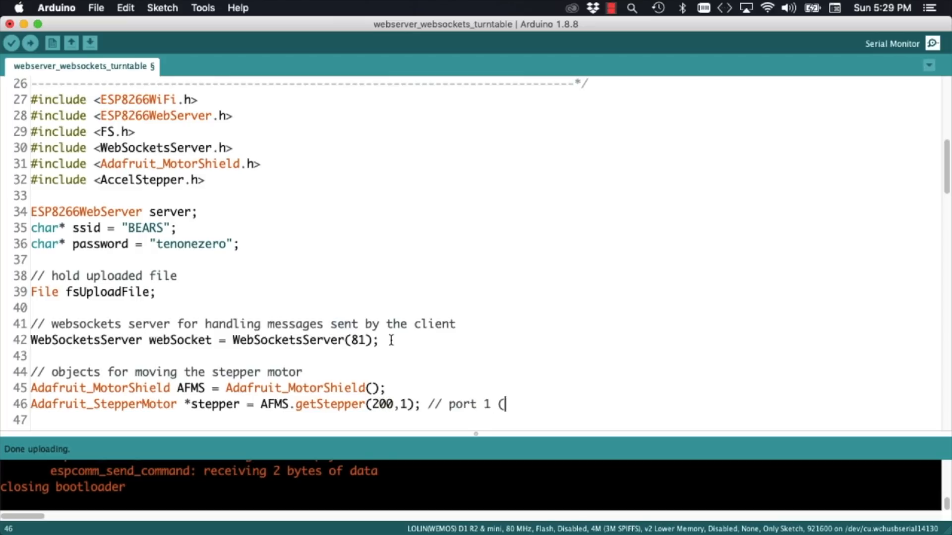
pyautogui.write('M1, M2)')
pyautogui.write('// AccelStepper allows for continuous rotation')
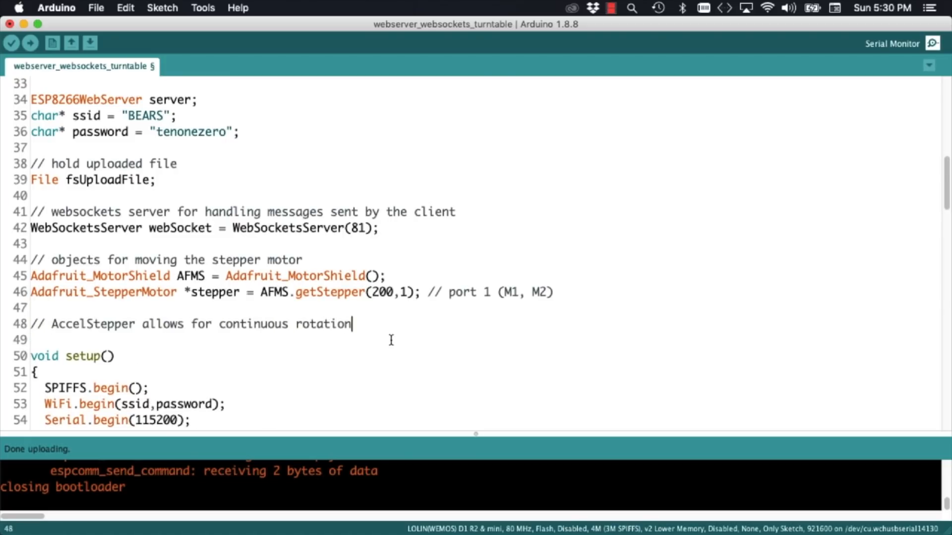
# Write forwardstep1() and backwardstep1() wrappers calling stepper->onestep(FORWARD/BACKWARD, SINGLE)
pyautogui.write('so that we need only change the speed')
pyautogui.write('void for')
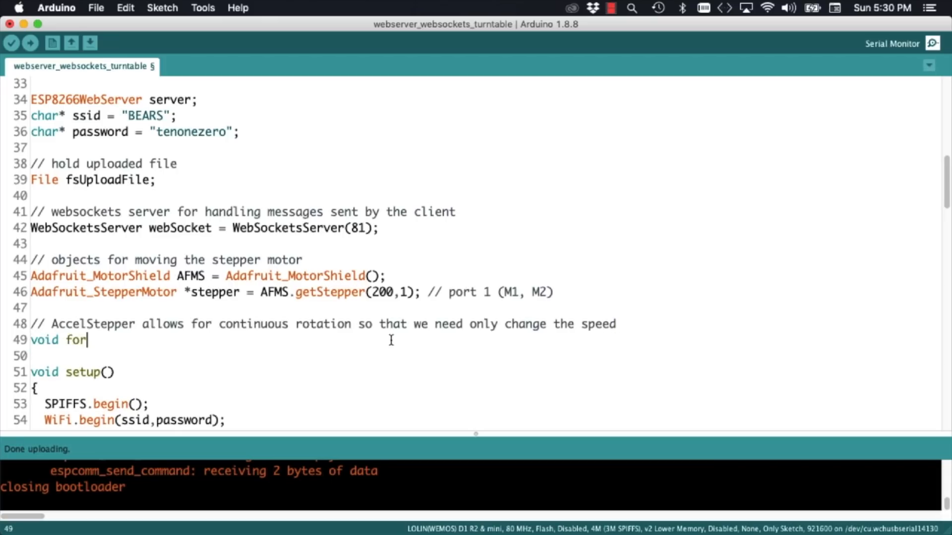
pyautogui.write('wardstep1() {')
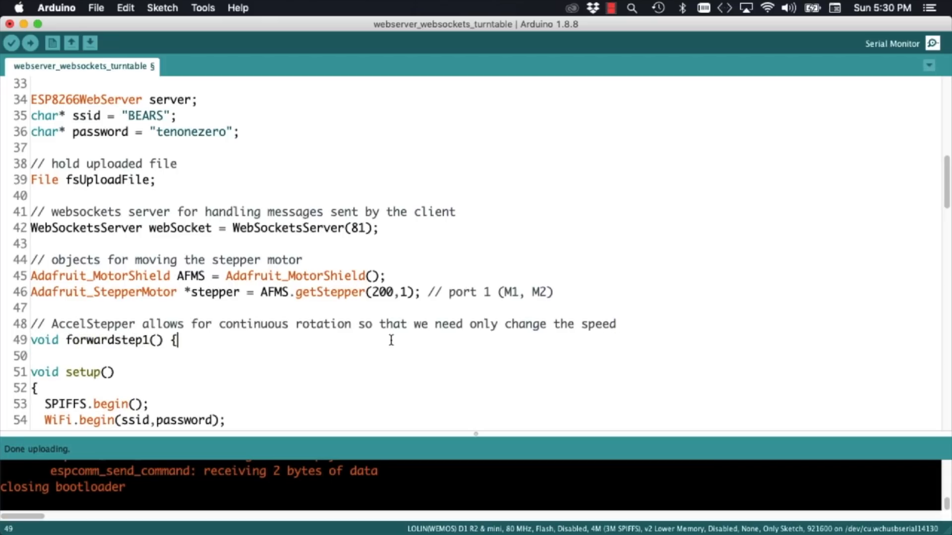
pyautogui.write('stepper->onest')
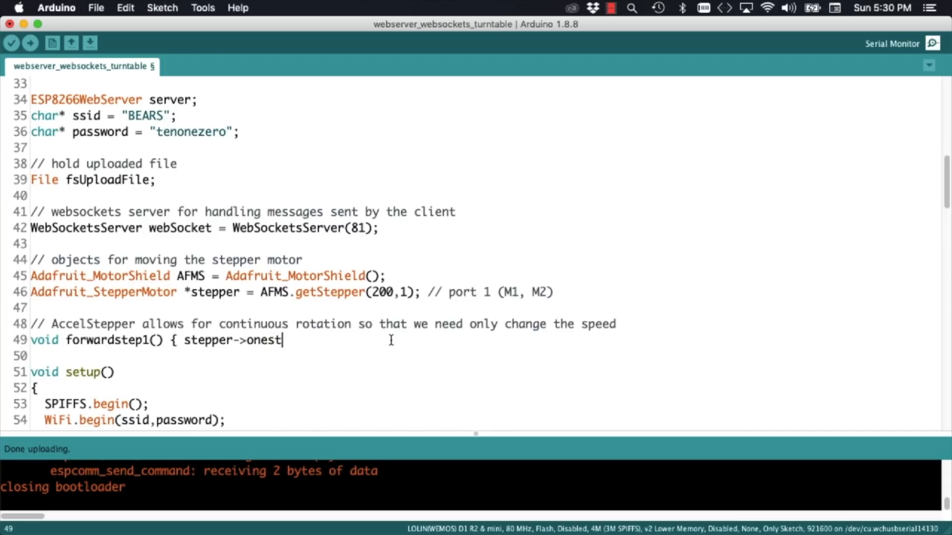
pyautogui.write('ep(FORWARD,')
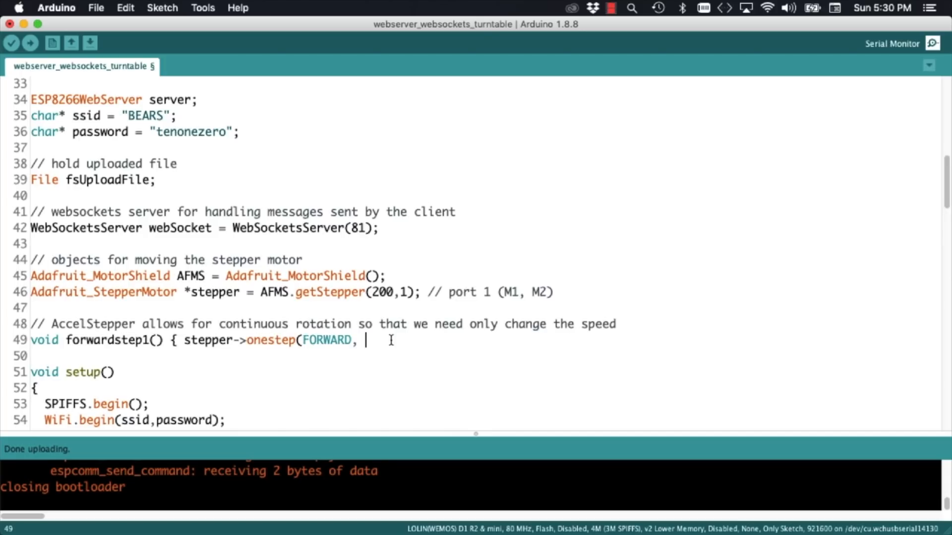
pyautogui.write('SINGLE); }')
pyautogui.write('AccelS')
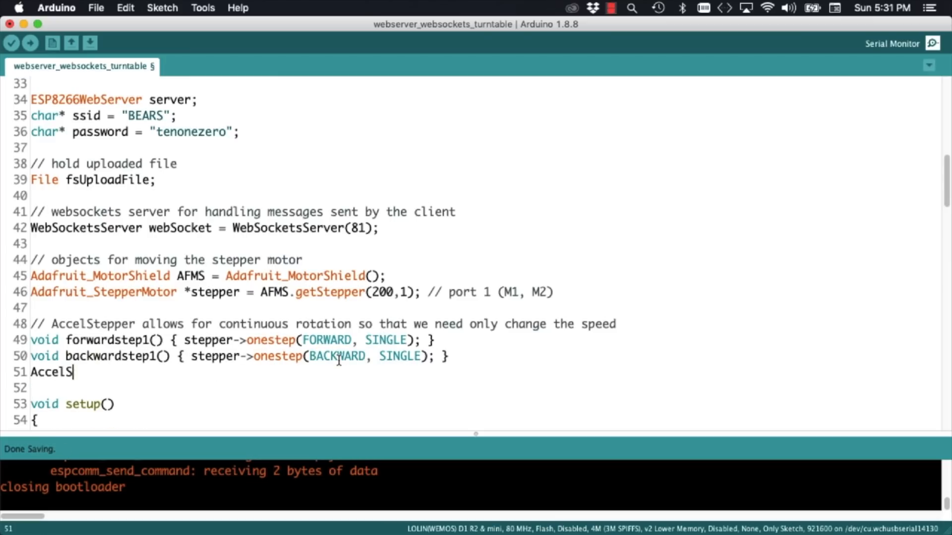
# Declare AccelStepper Astepper1(forwardstep1, backwardstep1) for continuous rotation
pyautogui.write('tepper Astepper1(forwar')
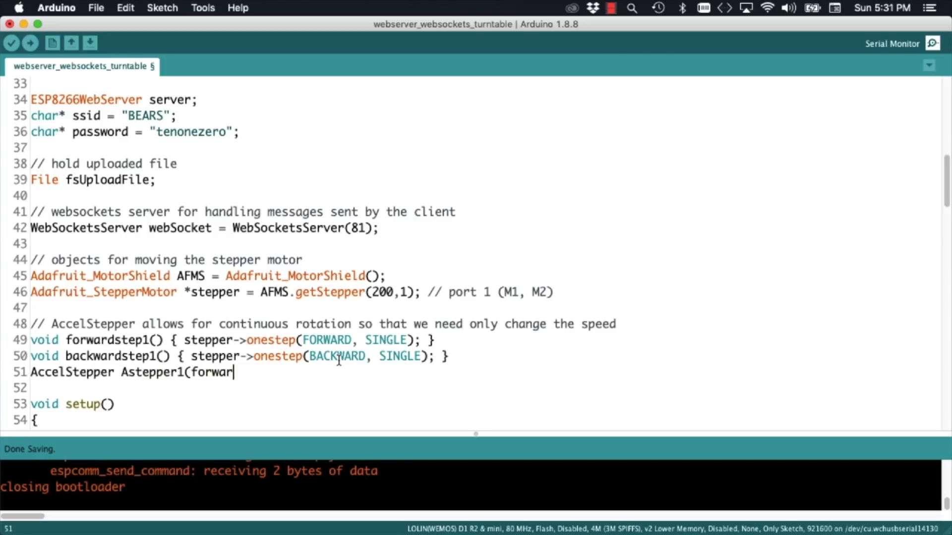
pyautogui.write('dstep1, backward')
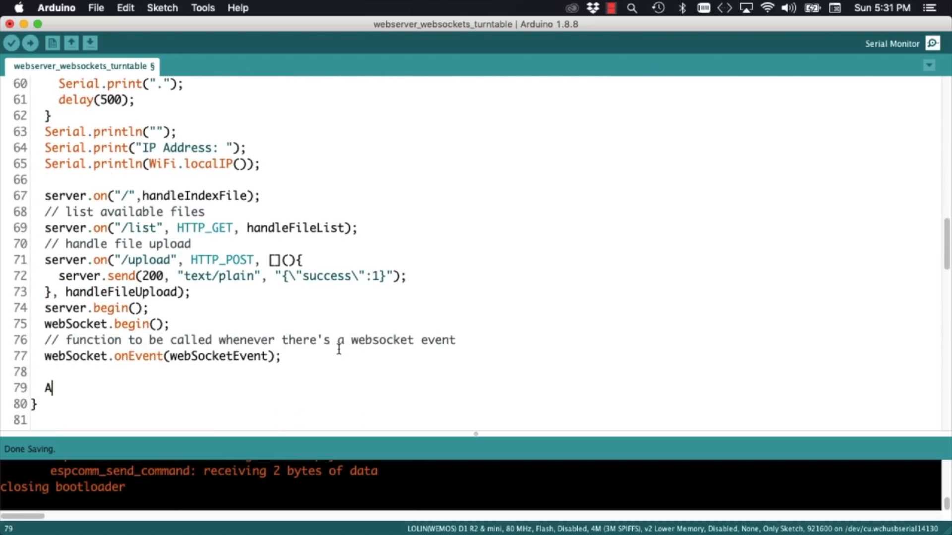
# Start AFMS with Astepper1.setSpeed(0) in setup and call Astepper1.setSpeed(speed) in webSocketEvent
pyautogui.write('FMS.begin();')
pyautogui.write('Astepper1.s')
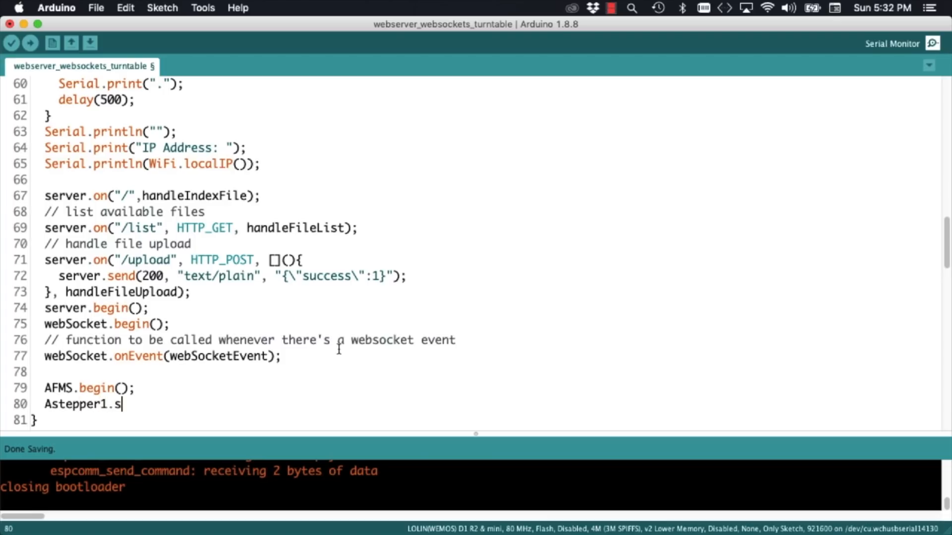
pyautogui.write('etSpeed(0);')
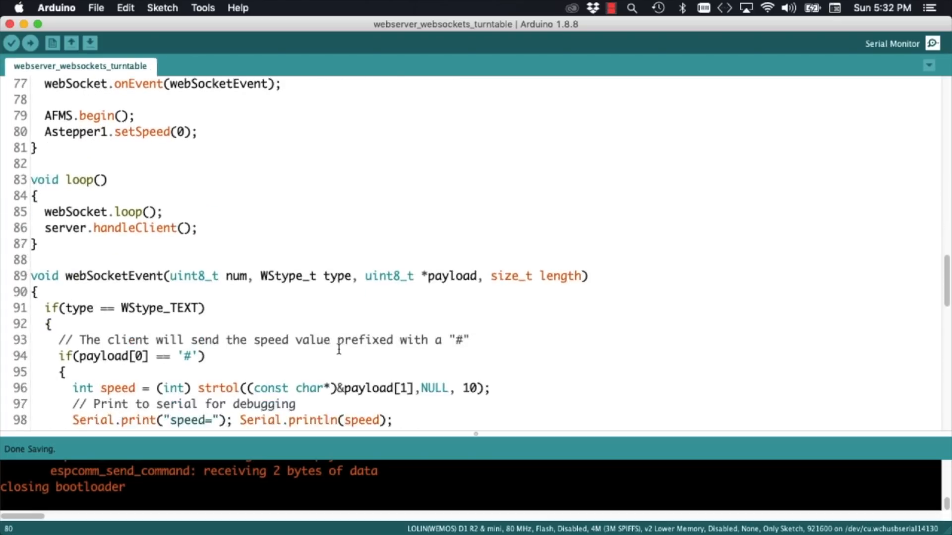
pyautogui.write('Astepper')
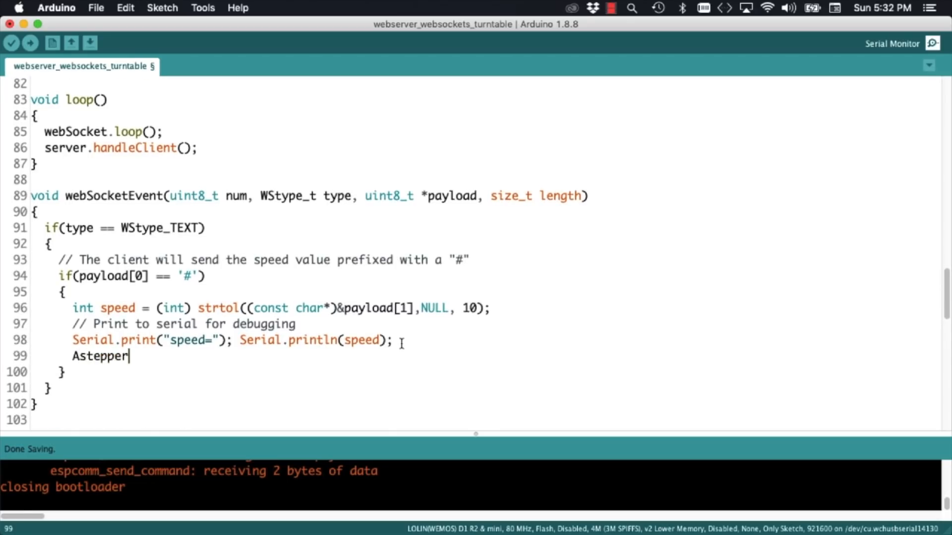
pyautogui.write('1.setSpeed(s')
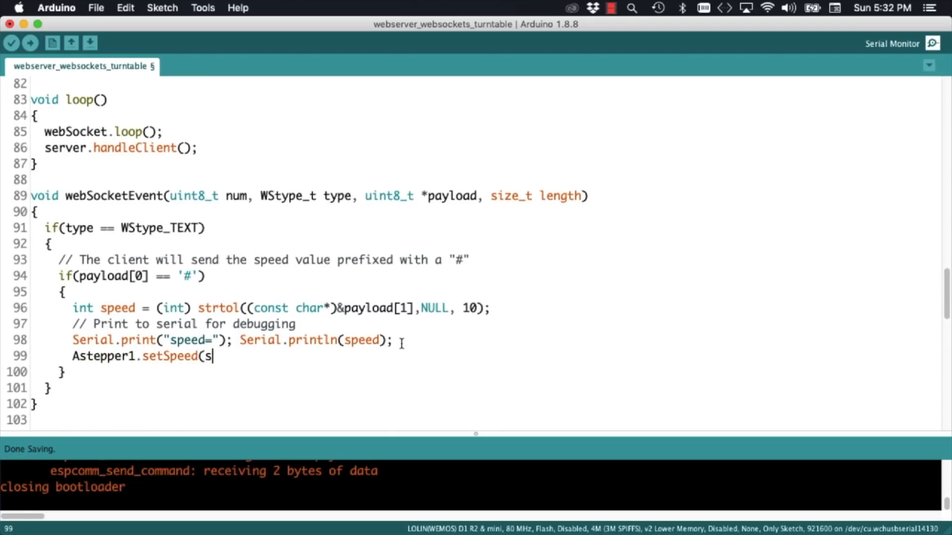
pyautogui.write('peed);')
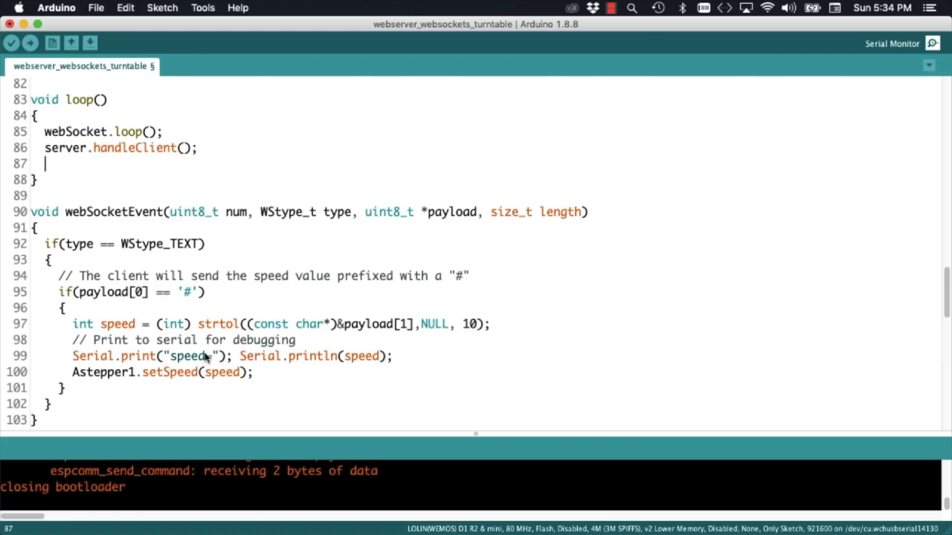
# Call Astepper1.runSpeed() in loop() below server.handleClient()
pyautogui.write('Astepper')
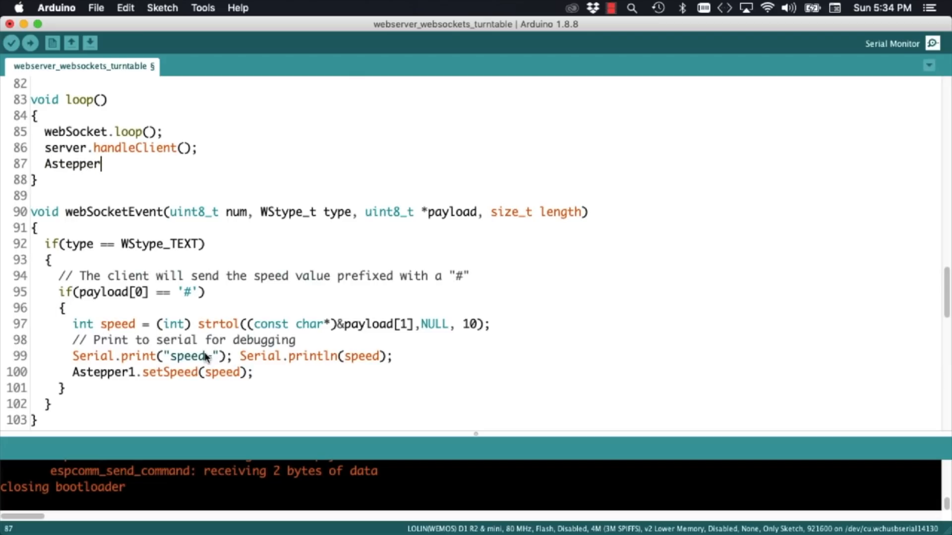
pyautogui.write('1.r')
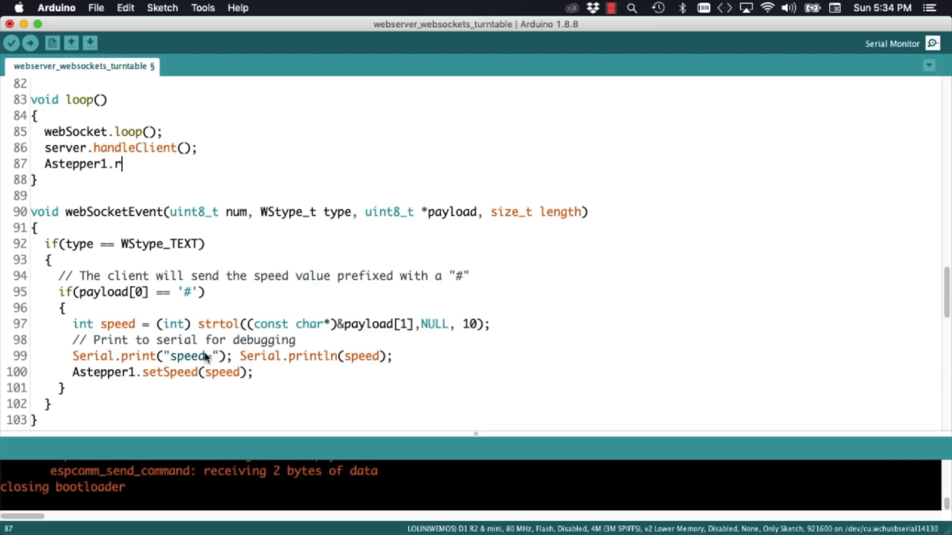
pyautogui.write('unSpeed()')
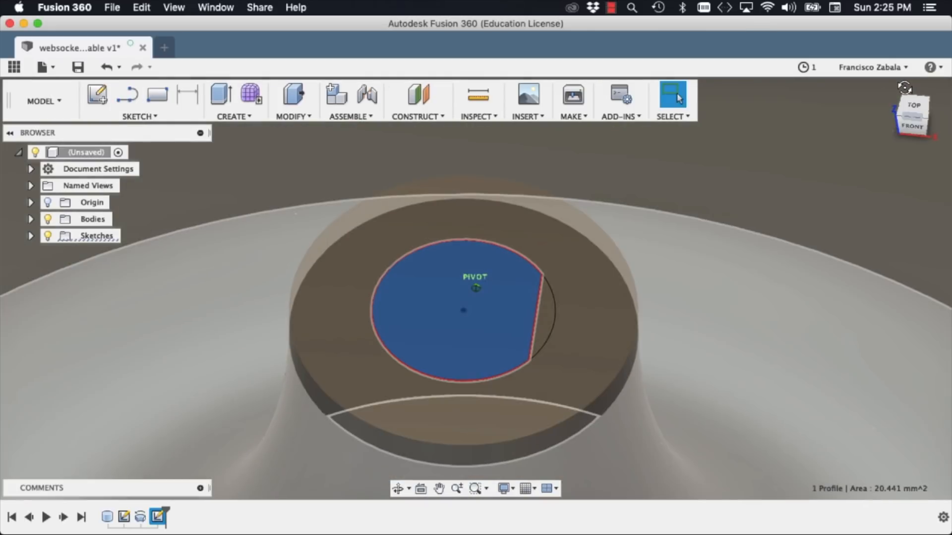
# Start a 3D Print export from the MAKE menu and select Body1 as the body to export
pyautogui.click(219, 93)
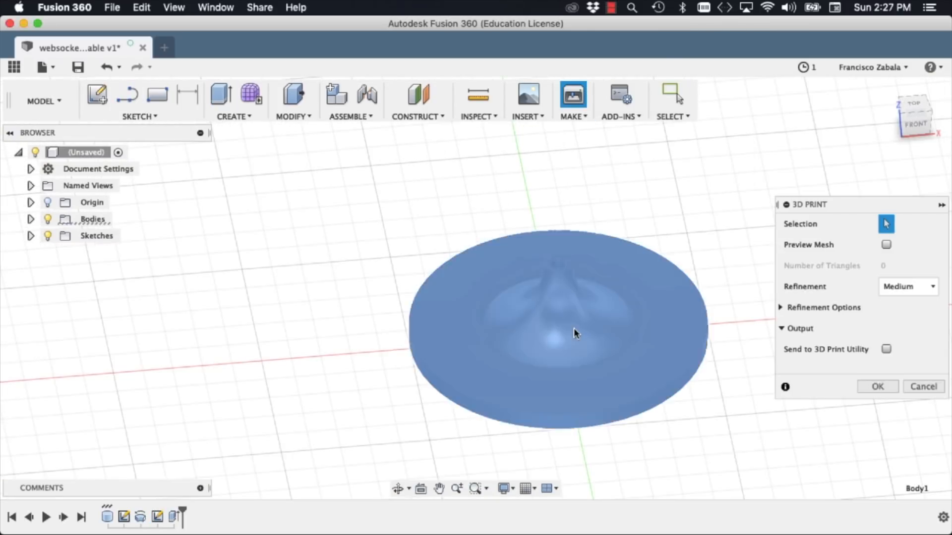
pyautogui.click(877, 386)
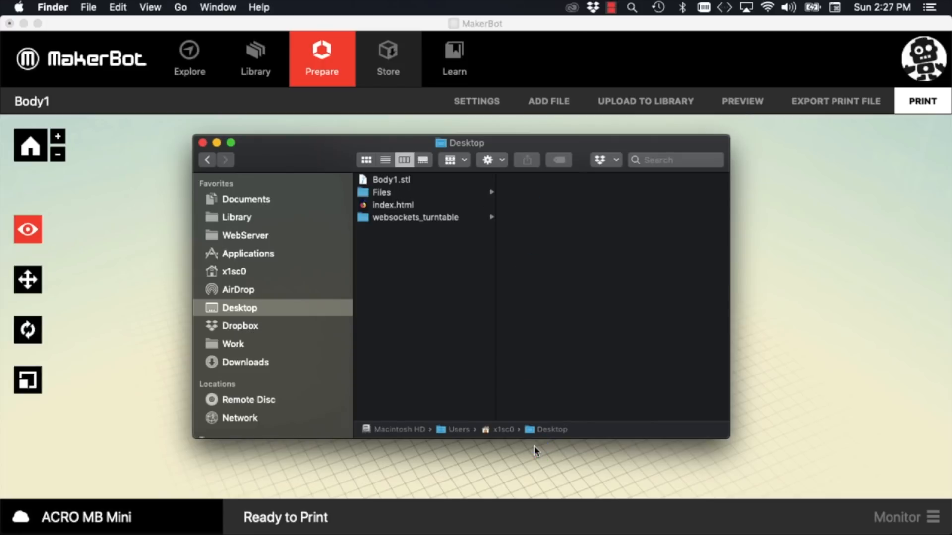
# Load Body1.stl from the Desktop into MakerBot Print, then switch applications
pyautogui.click(922, 101)
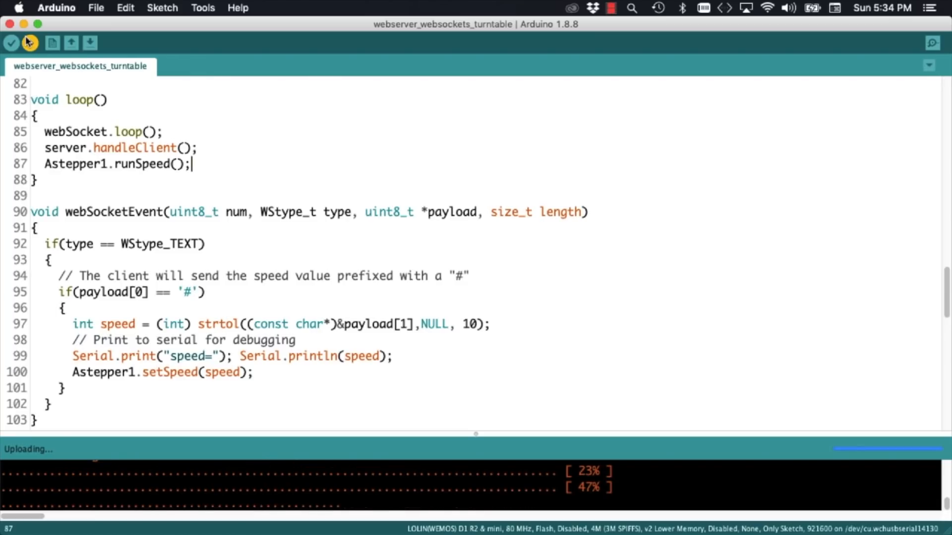
pyautogui.press('Cmd+Tab')
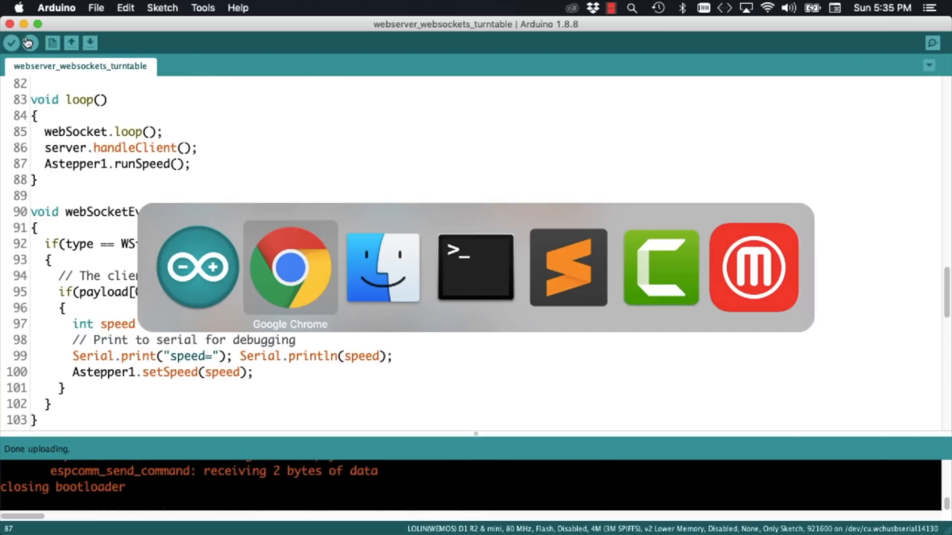
# From the 192.168.1.34 SPEED page, ramp the turntable from a low speed up to maximum
pyautogui.click(287, 267)
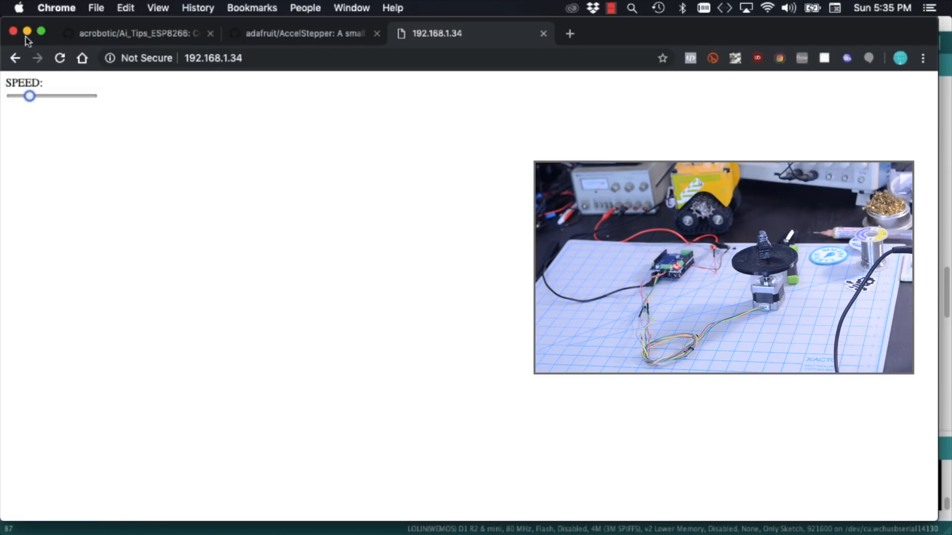
pyautogui.moveTo(31, 95); pyautogui.dragTo(51, 95)
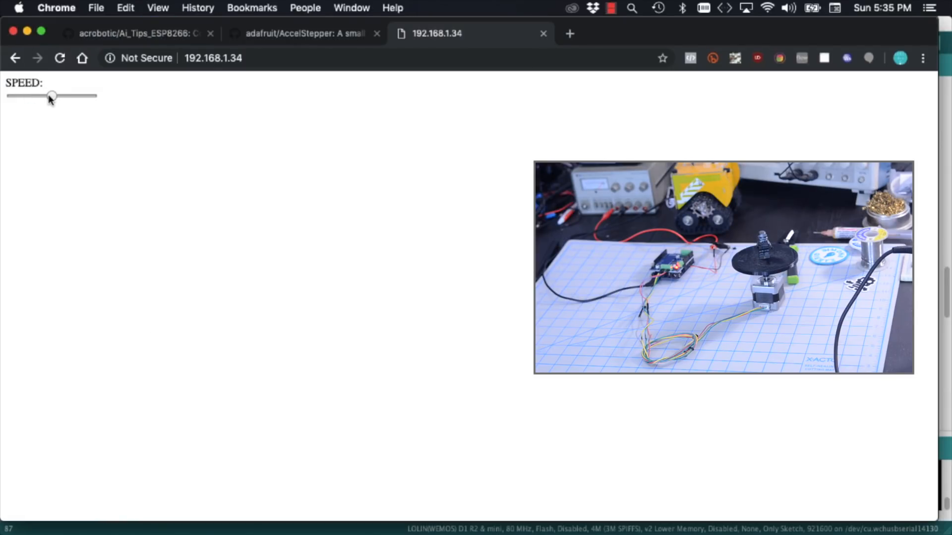
pyautogui.moveTo(52, 96); pyautogui.dragTo(71, 96)
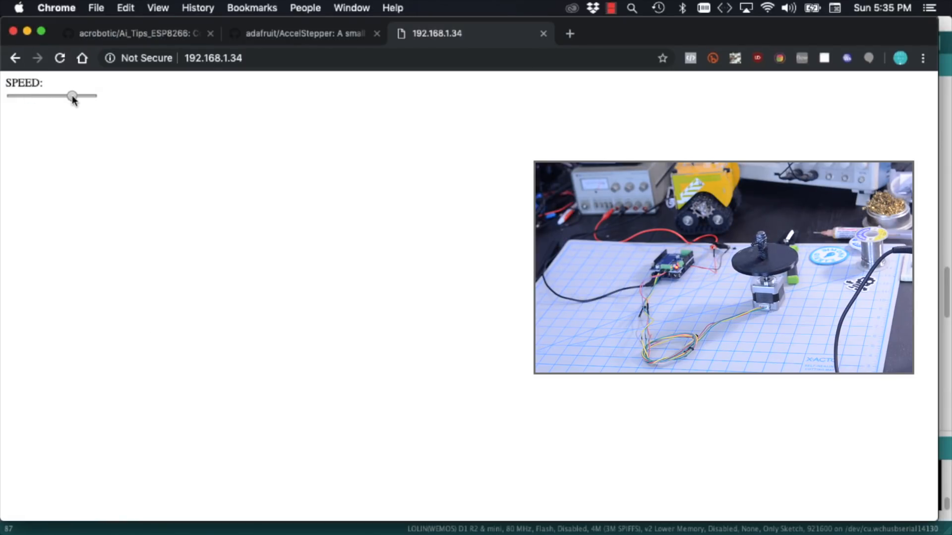
pyautogui.moveTo(72, 97); pyautogui.dragTo(91, 97)
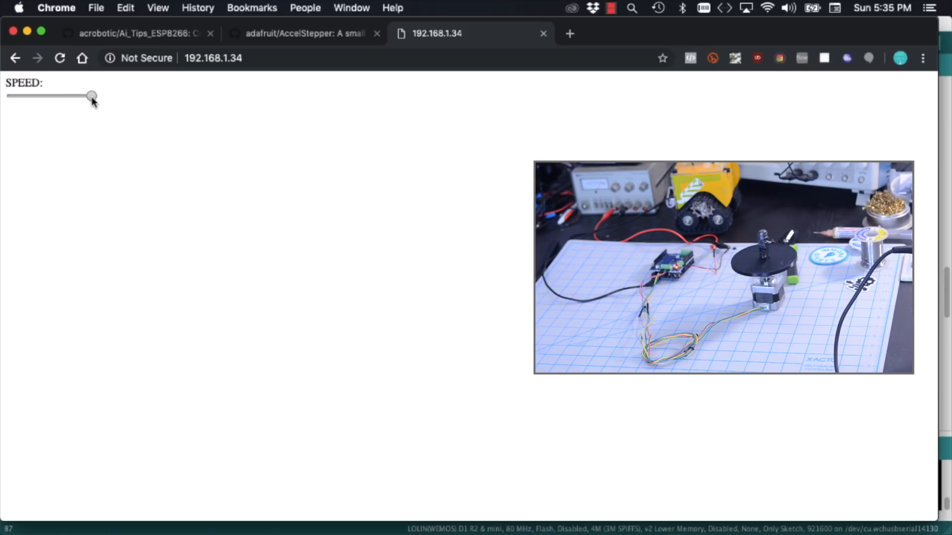
# Slow the turntable to a stop, then set a moderate speed again
pyautogui.moveTo(91, 96); pyautogui.dragTo(45, 97)
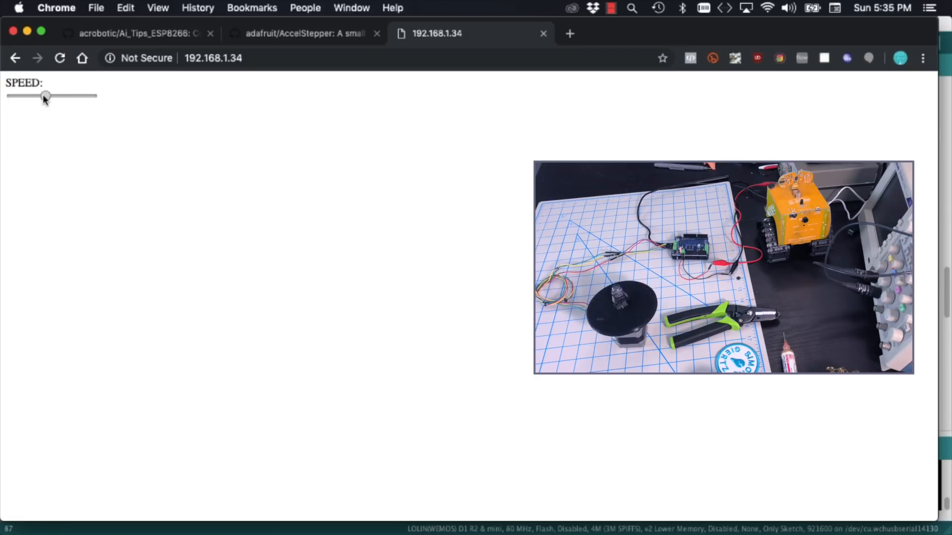
pyautogui.moveTo(43, 97); pyautogui.dragTo(10, 96)
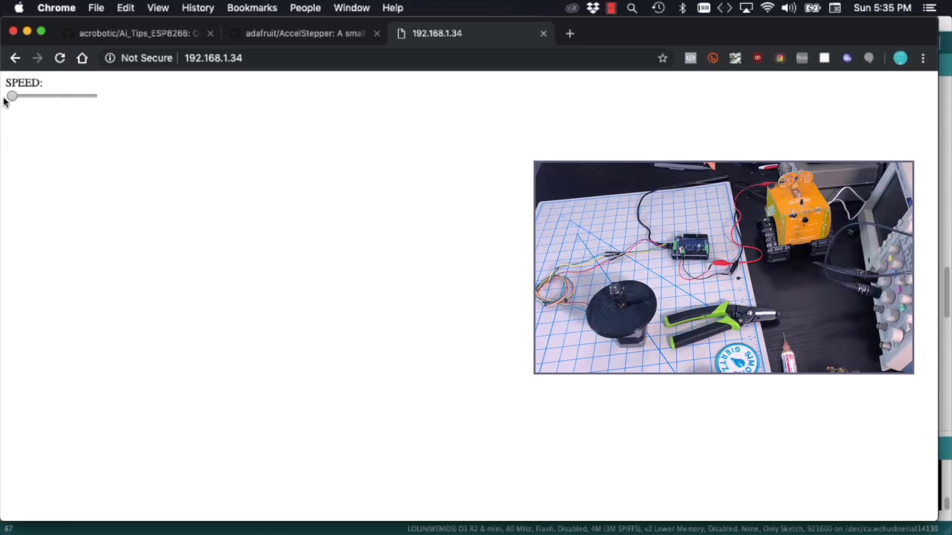
pyautogui.moveTo(11, 95); pyautogui.dragTo(51, 96)
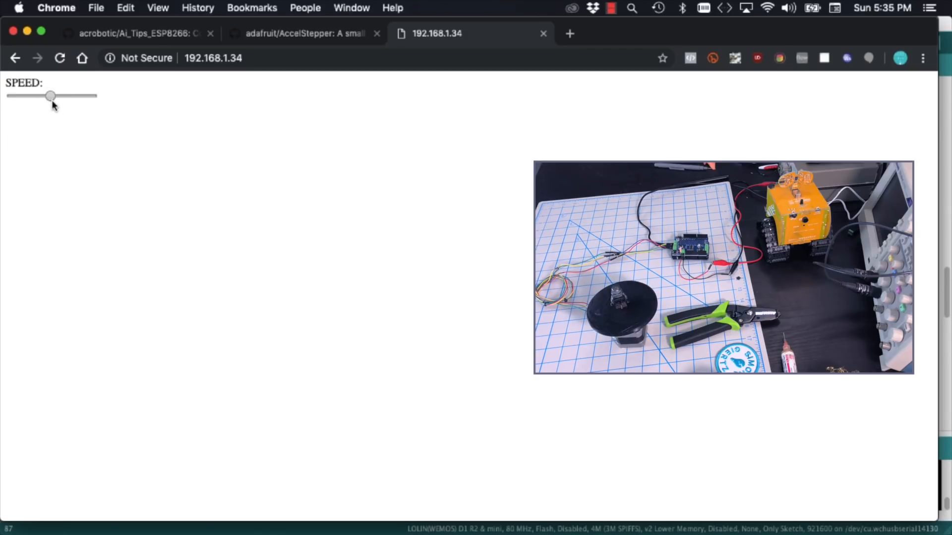